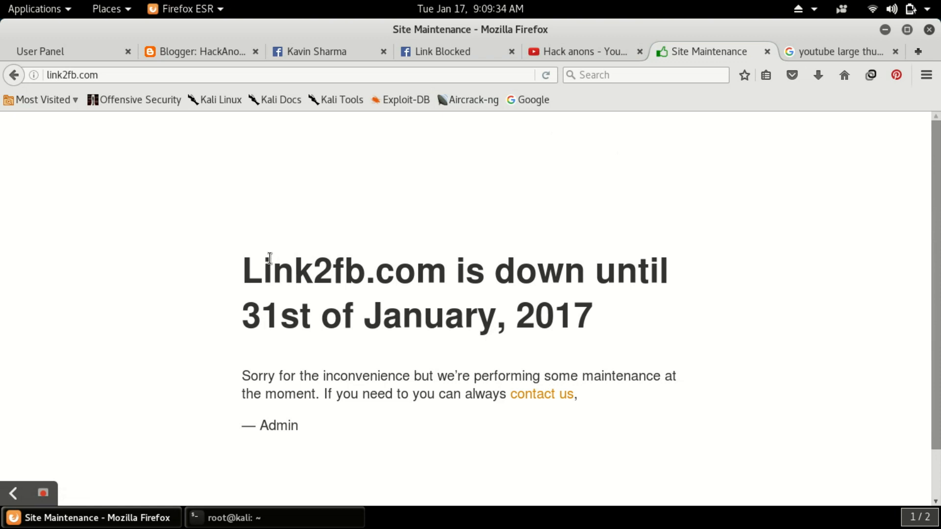
Switch from the down link2fb.com page to the Google results for 'youtube large thumbnails'.
click(837, 51)
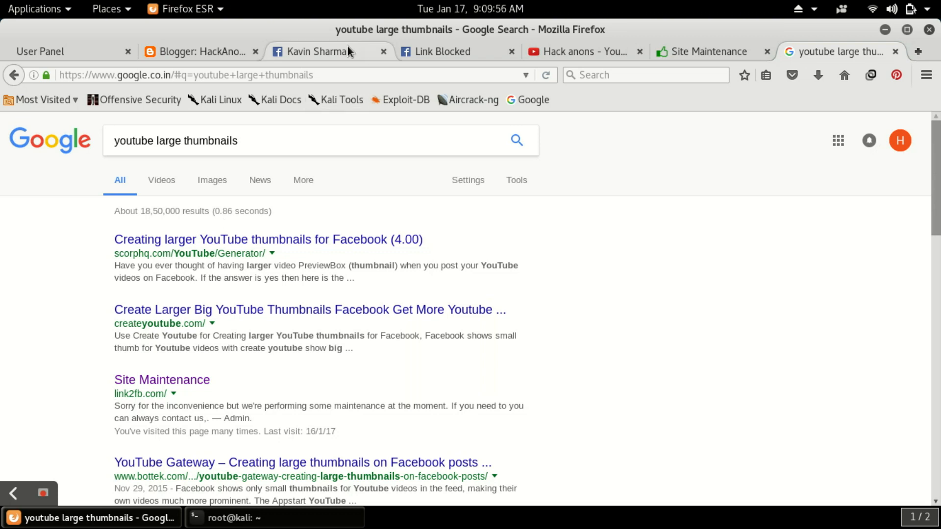
Review earlier large-thumbnail posts on the Facebook timeline, then dismiss the Link Blocked warning.
click(314, 52)
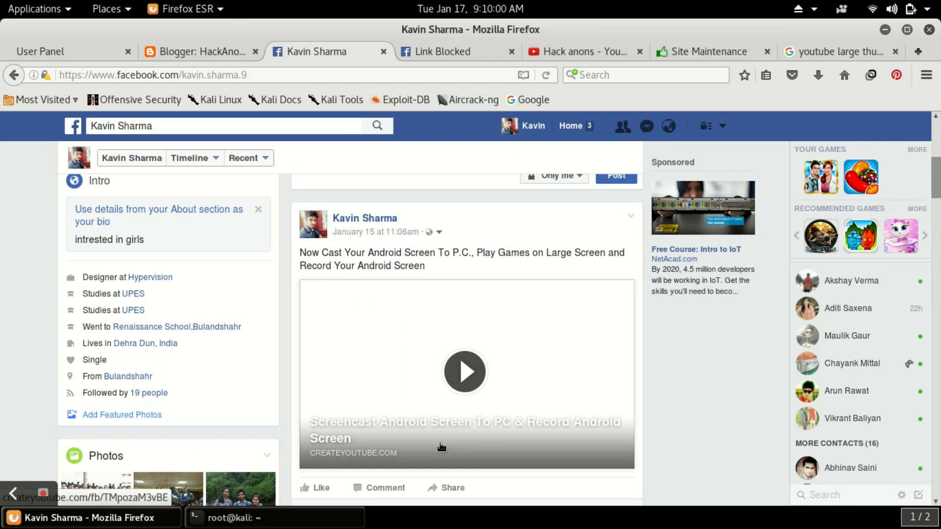
mouse_move(542, 358)
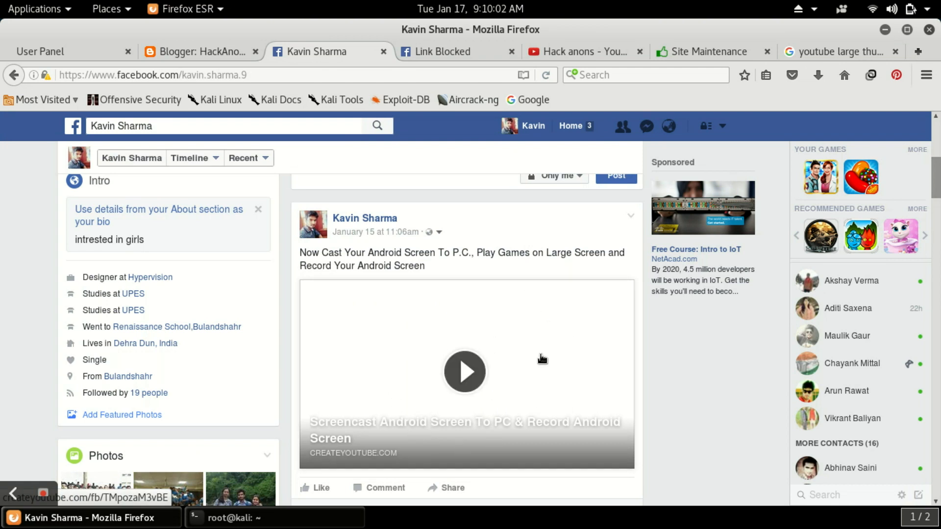
mouse_move(370, 443)
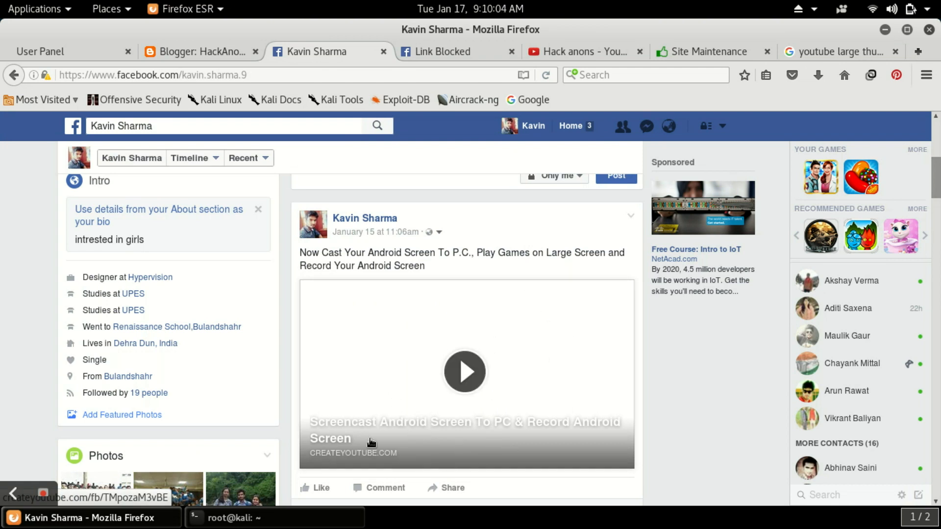
mouse_move(317, 322)
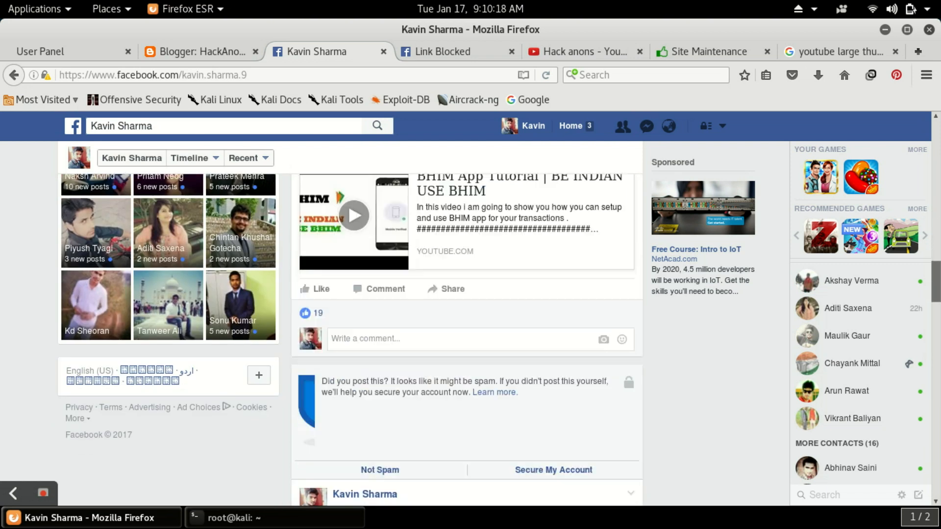
scroll(down, 3)
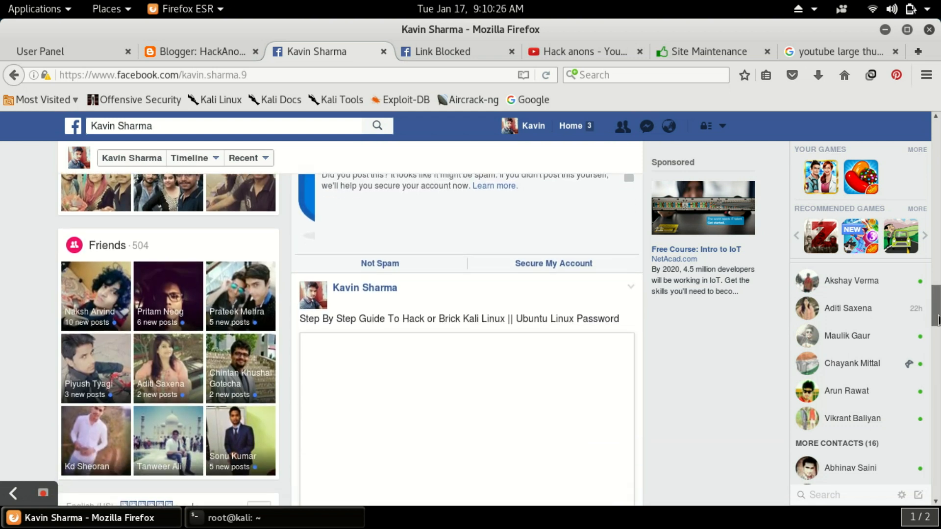
scroll(down, 3)
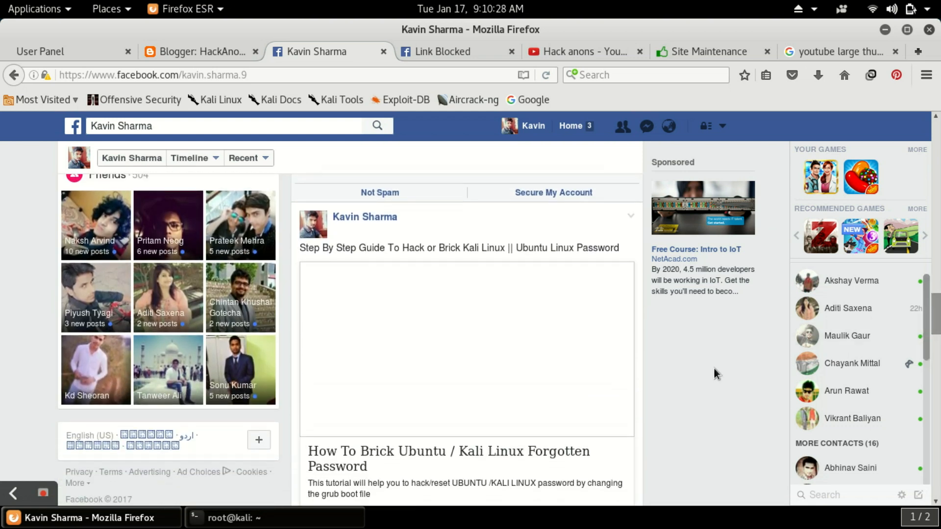
mouse_move(535, 408)
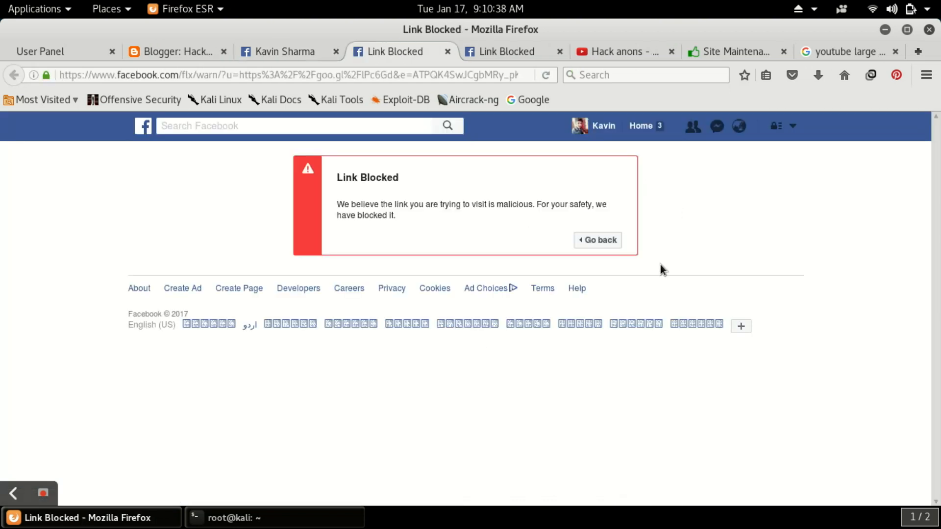
mouse_move(656, 153)
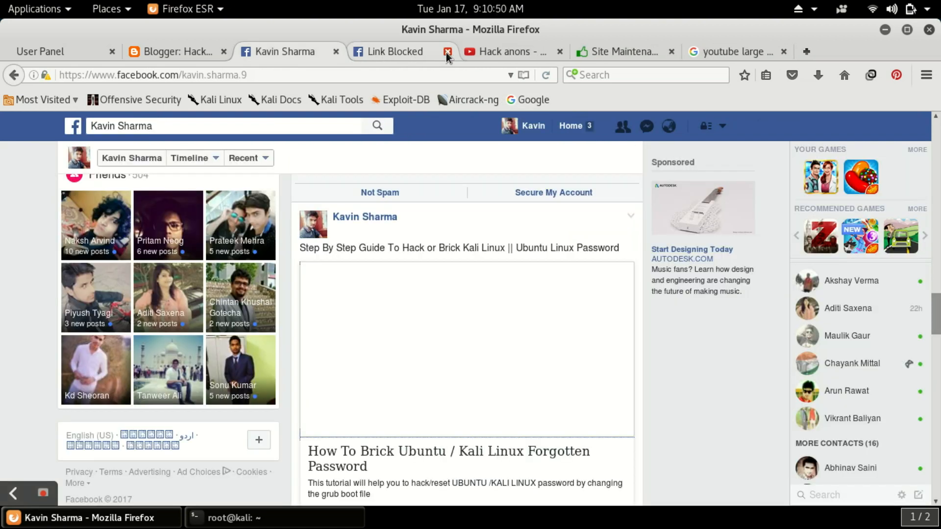
click(447, 52)
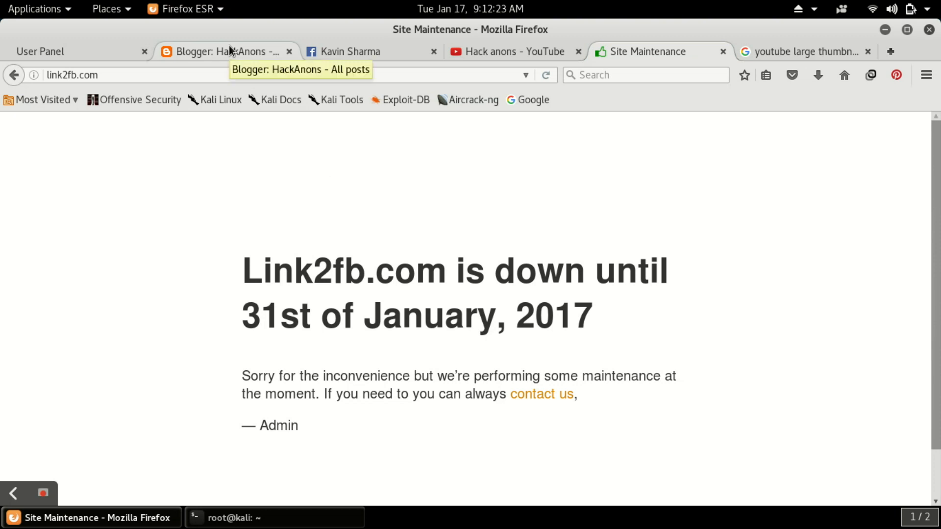
Start a blank new post from the HackAnons blog's post list.
click(222, 51)
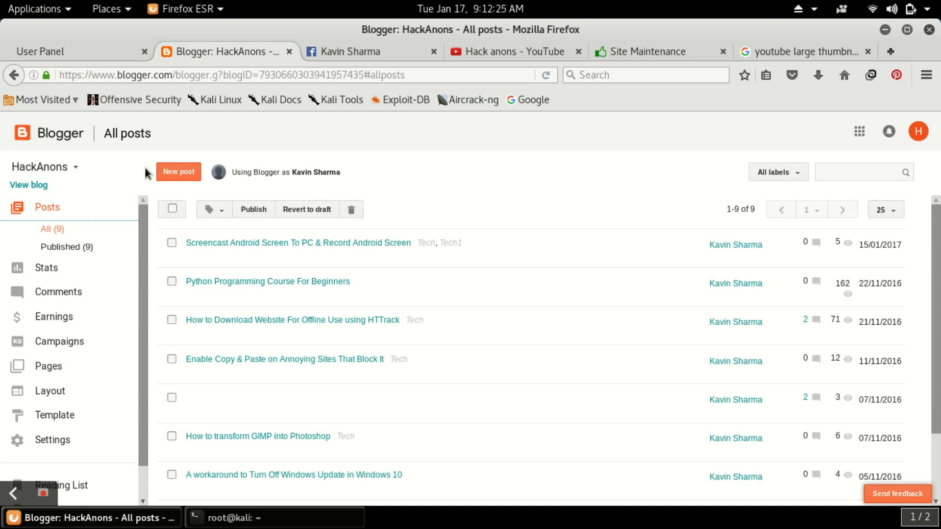
mouse_move(129, 177)
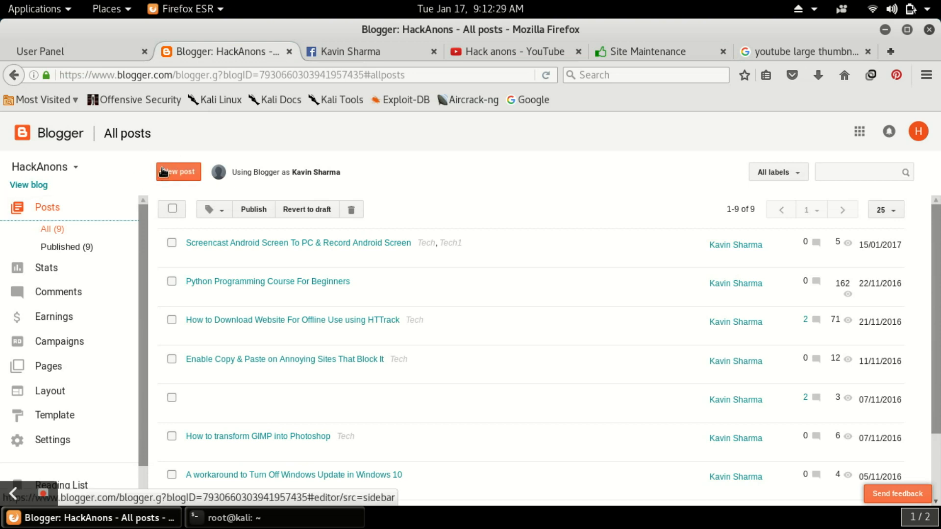
click(177, 171)
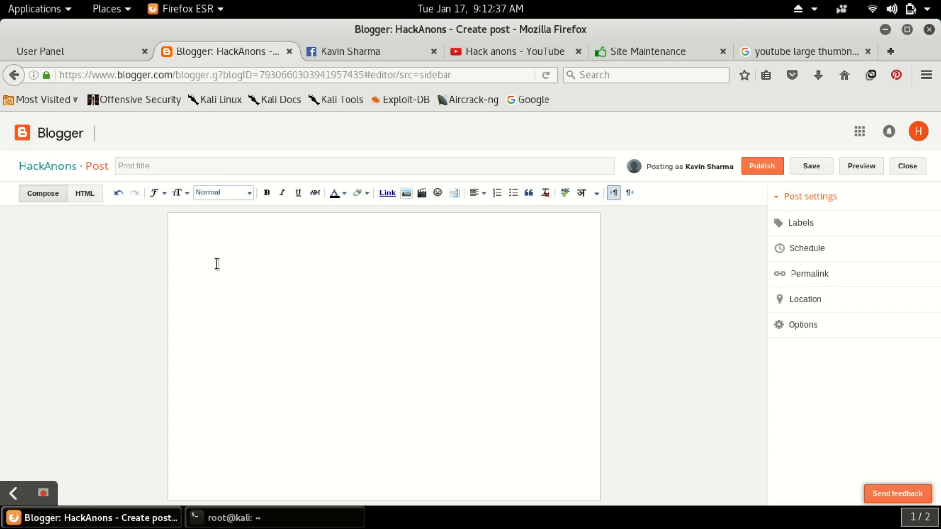
mouse_move(510, 52)
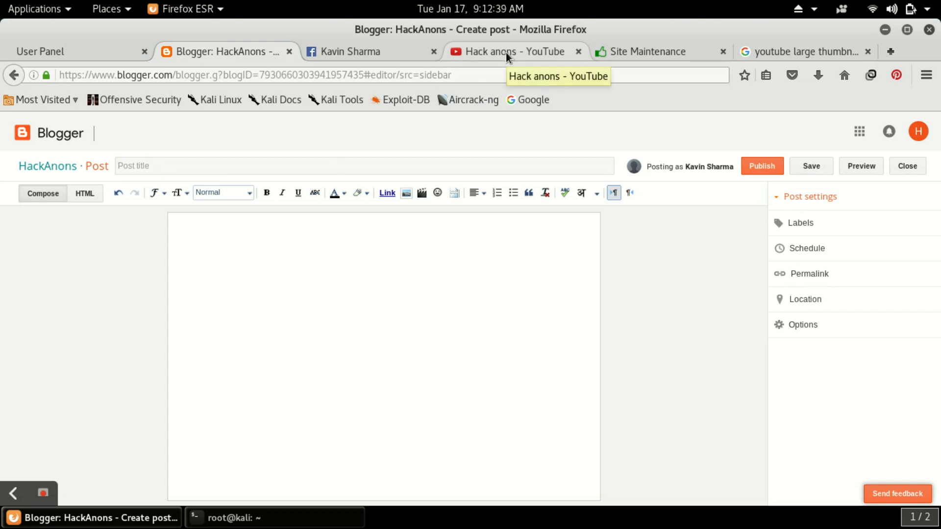
Open and pause the 'Get Fake Mobile Number Register with Primo' video from the Hack anons channel.
click(513, 51)
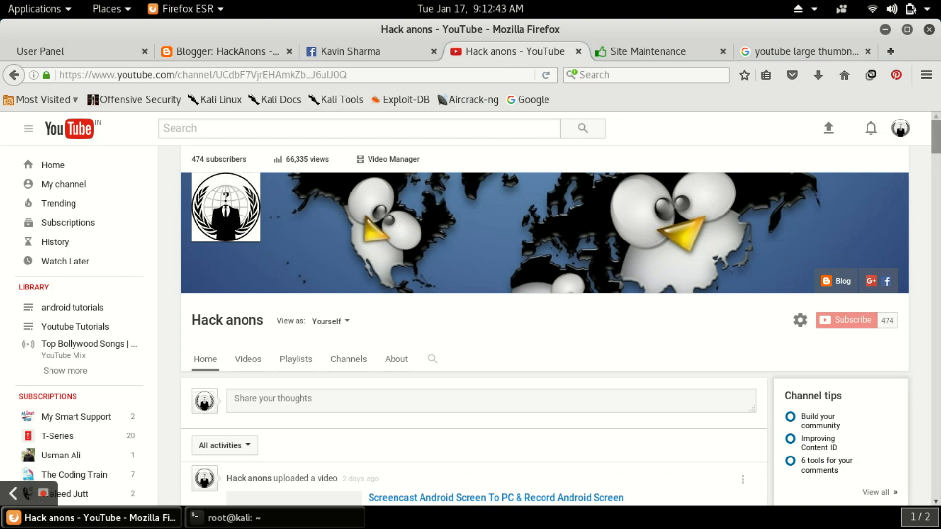
scroll(down, 3)
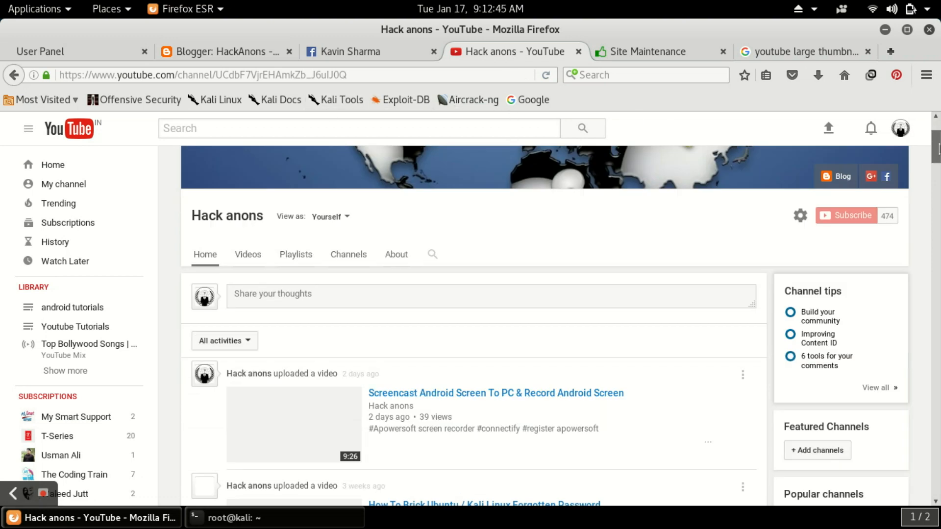
scroll(down, 3)
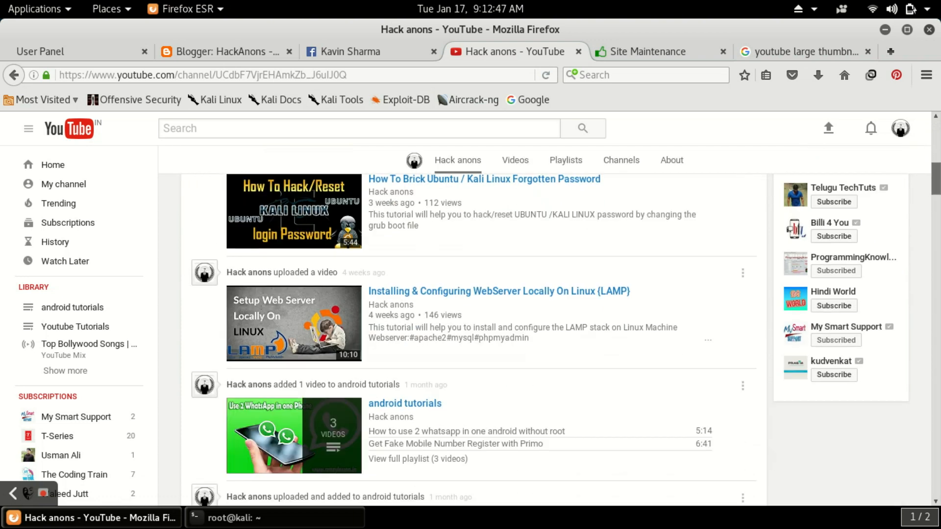
scroll(down, 3)
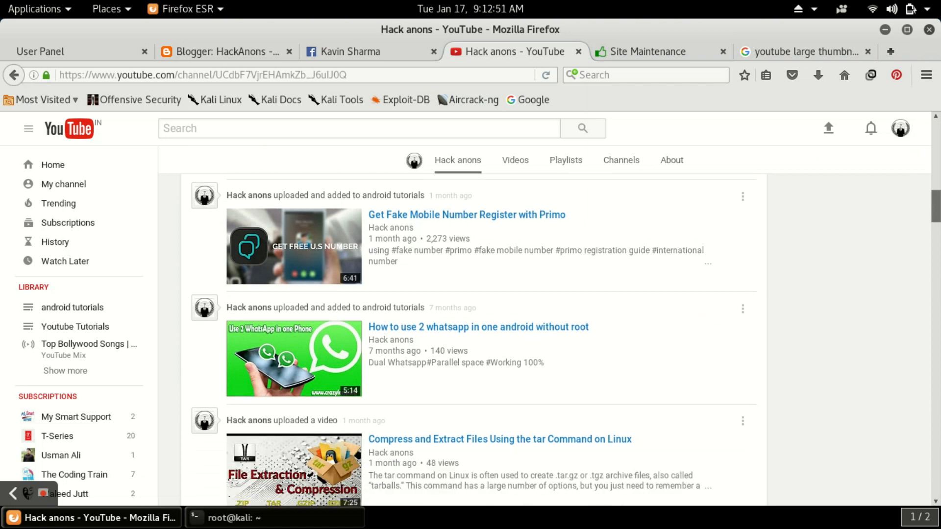
scroll(down, 3)
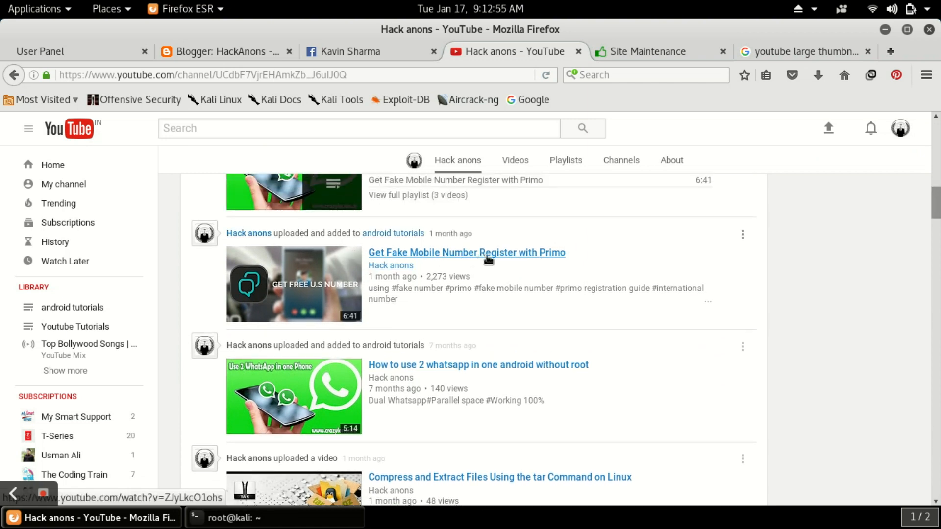
mouse_move(466, 252)
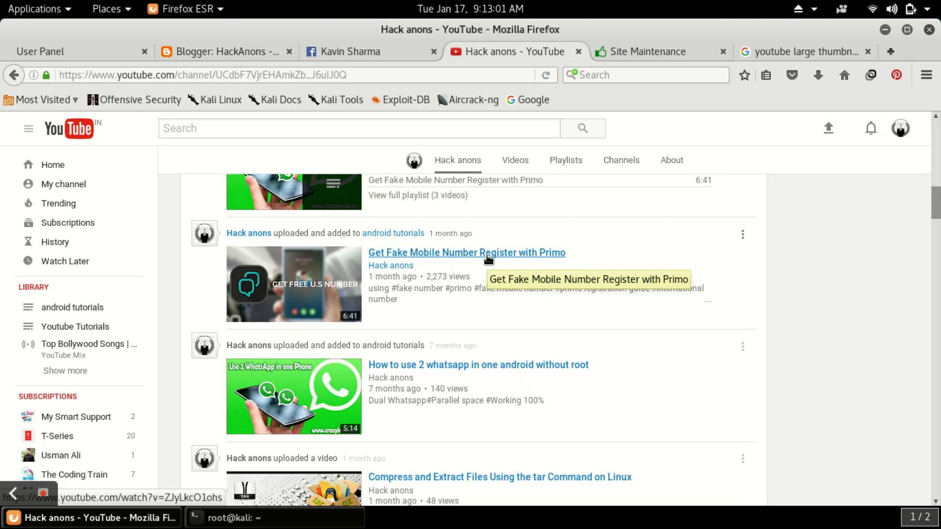
click(466, 252)
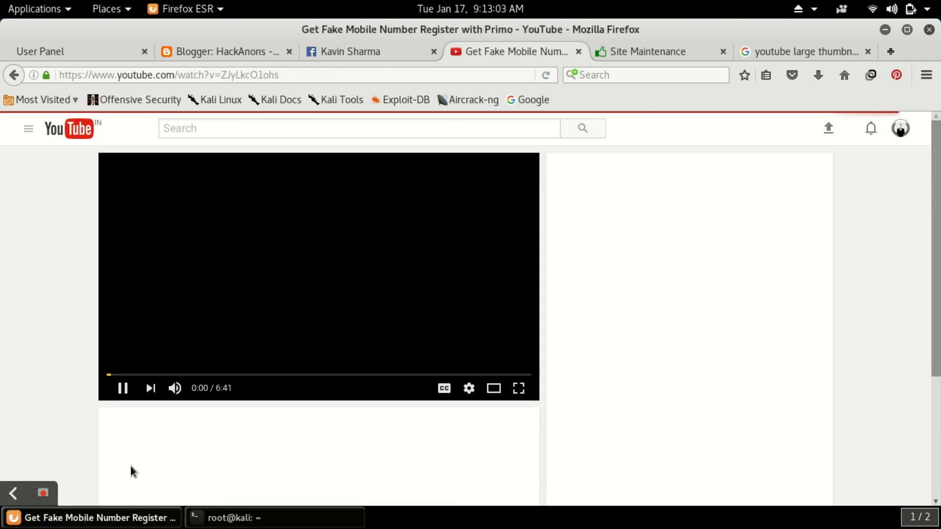
click(122, 388)
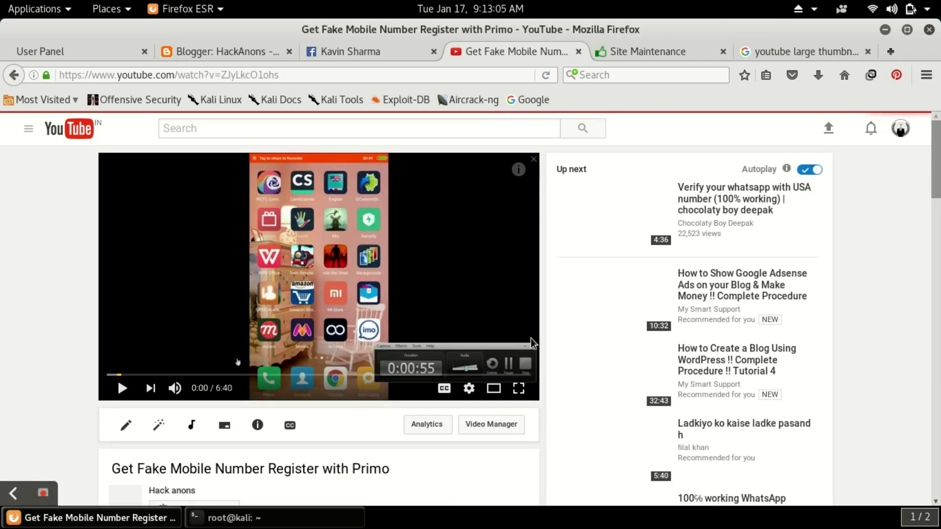
Reveal and select the video's short share link youtu.be/ZJyLkcO1ohs.
scroll(down, 3)
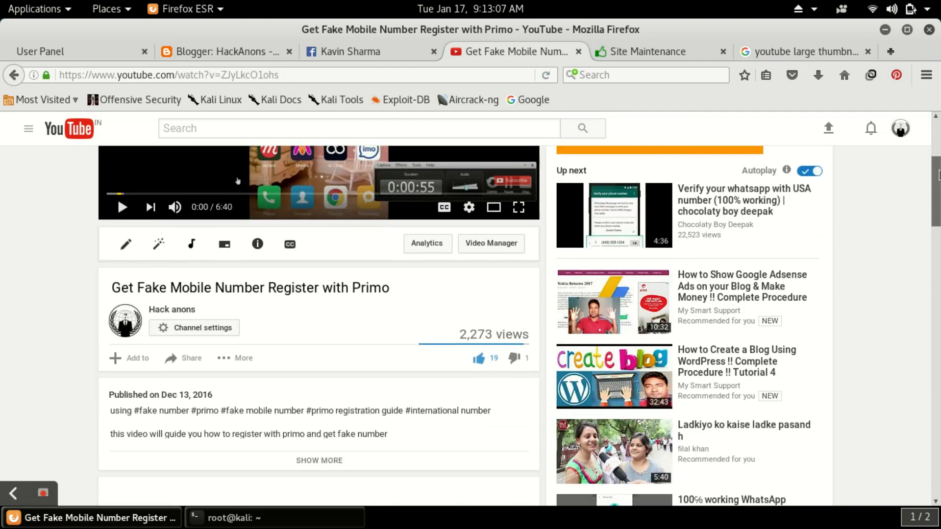
scroll(down, 3)
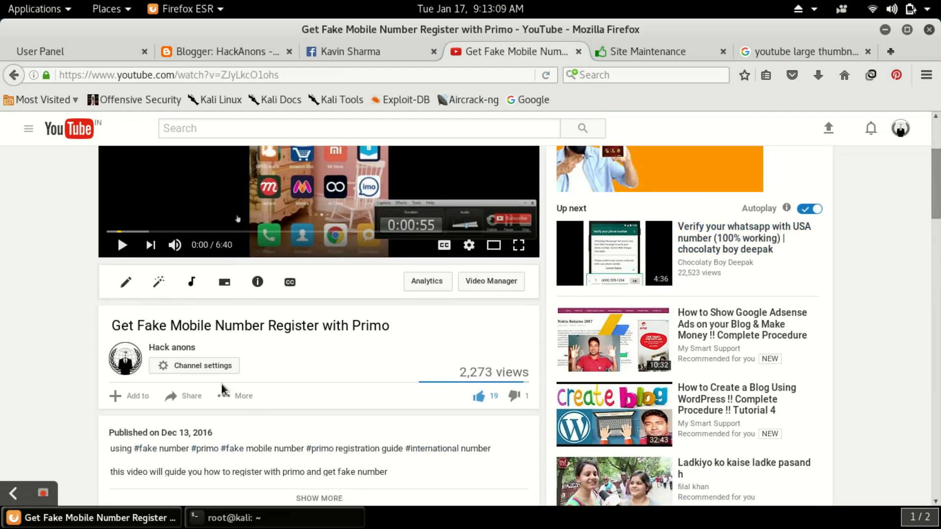
click(192, 395)
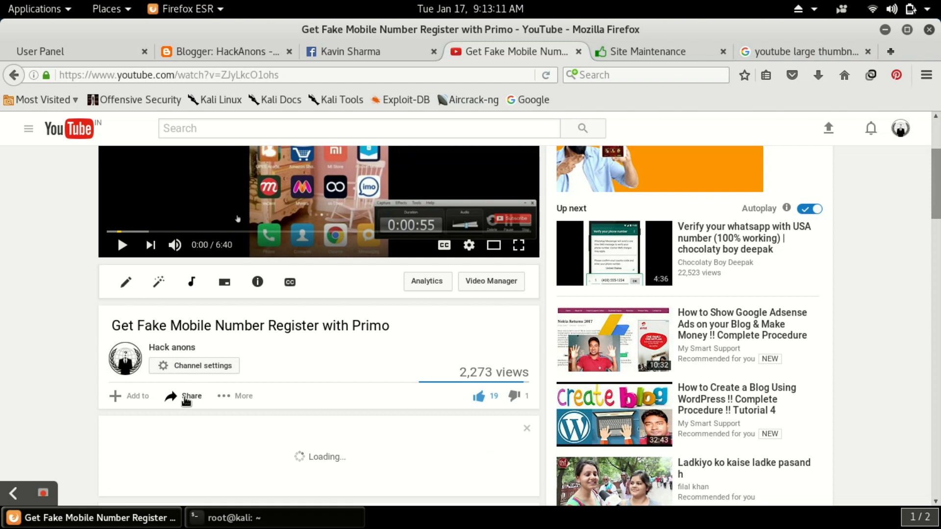
click(191, 395)
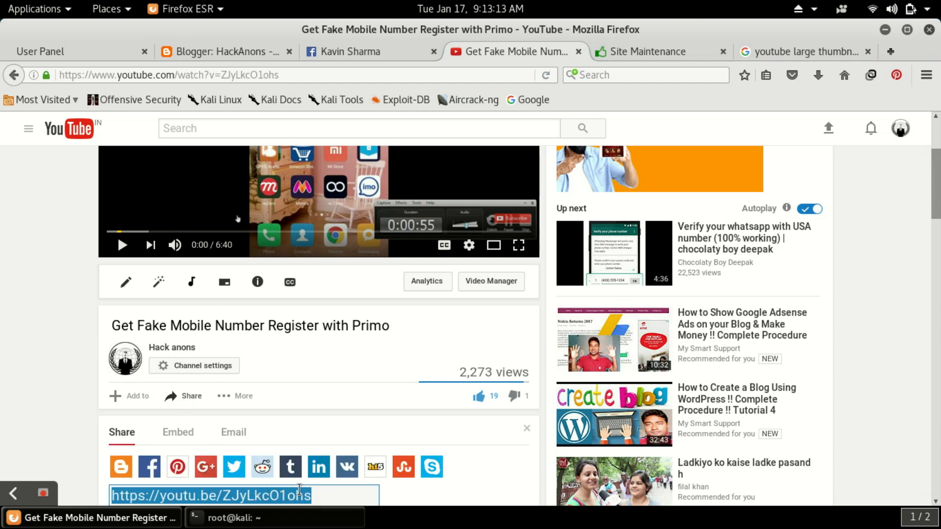
mouse_move(159, 423)
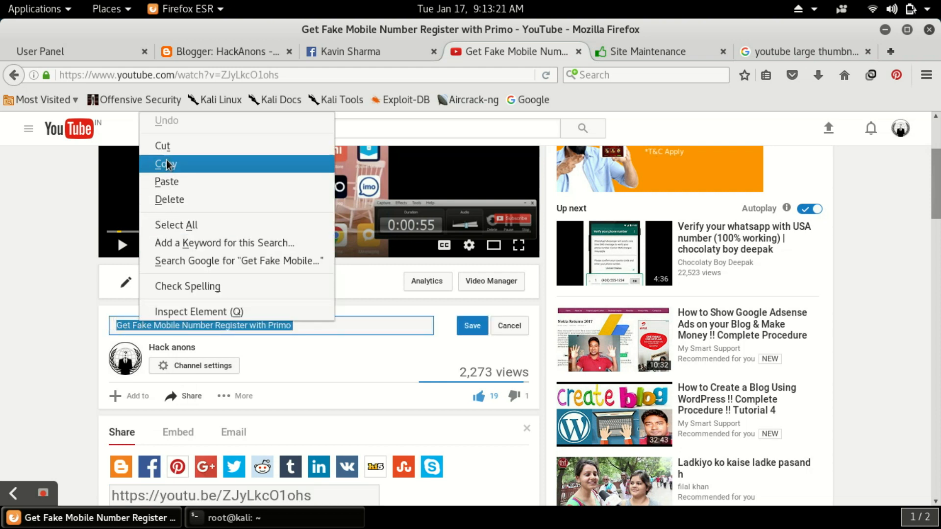
Title the post 'Get Fake Mobile Number Register with Primo' and bring up the Add images window.
click(222, 52)
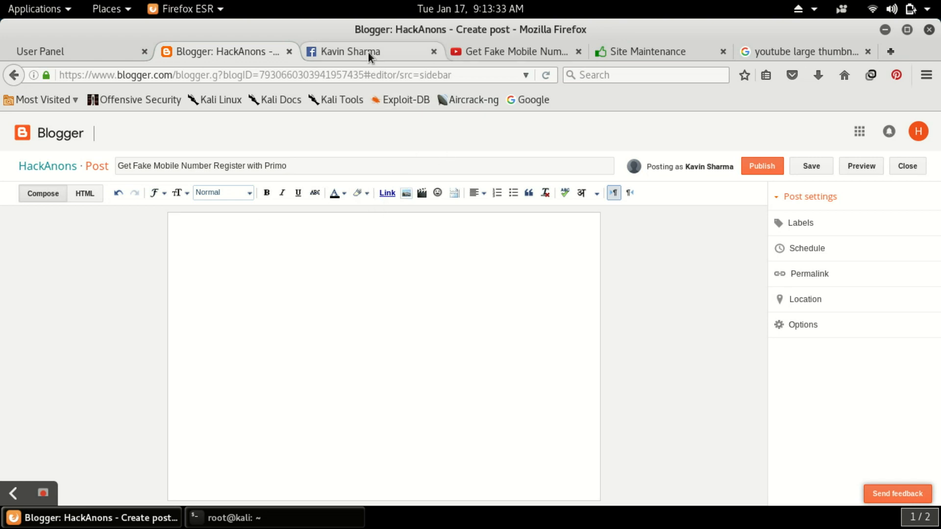
mouse_move(516, 50)
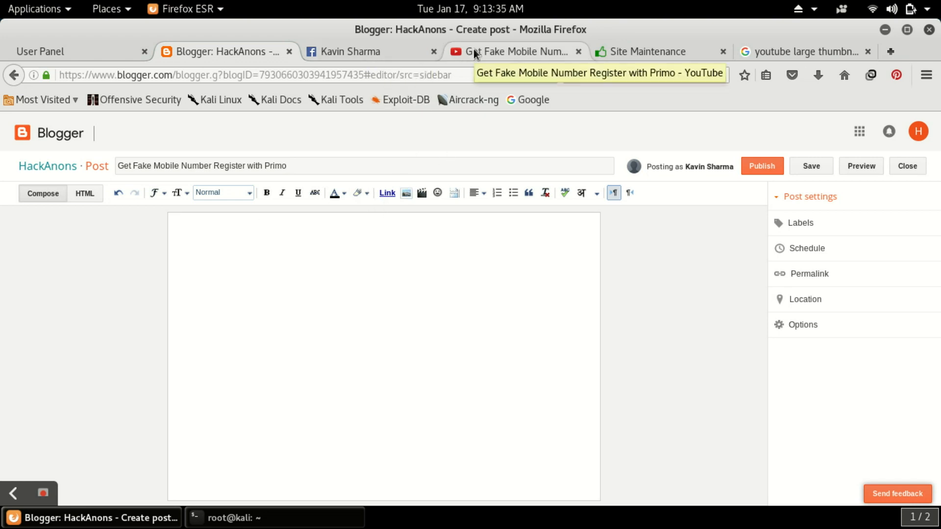
click(514, 51)
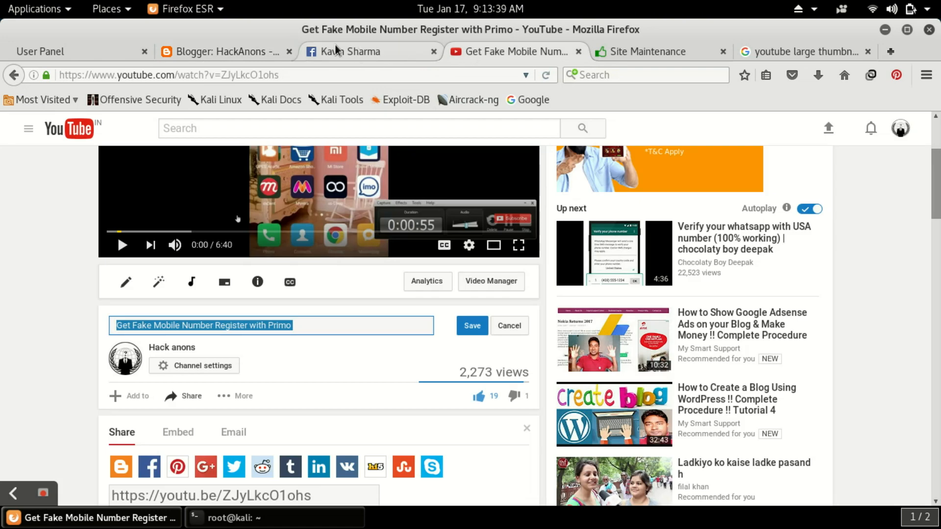
click(226, 51)
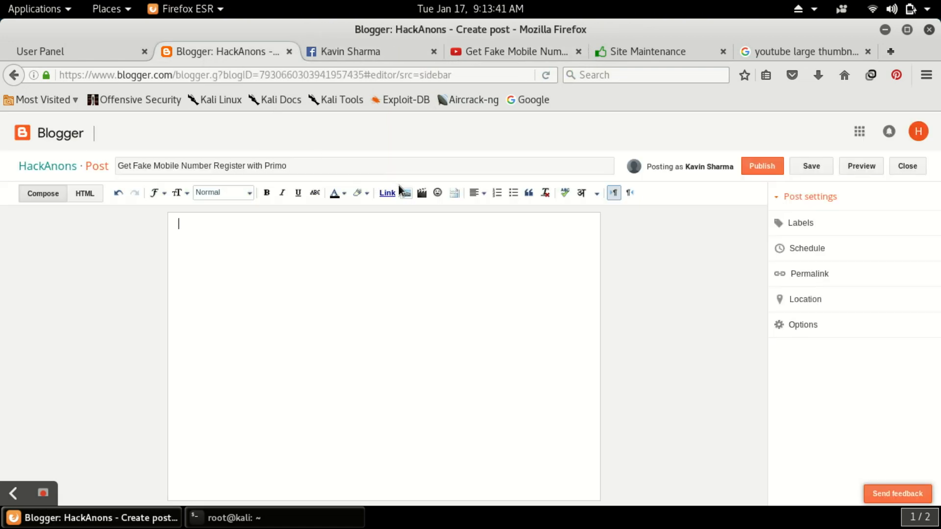
click(421, 193)
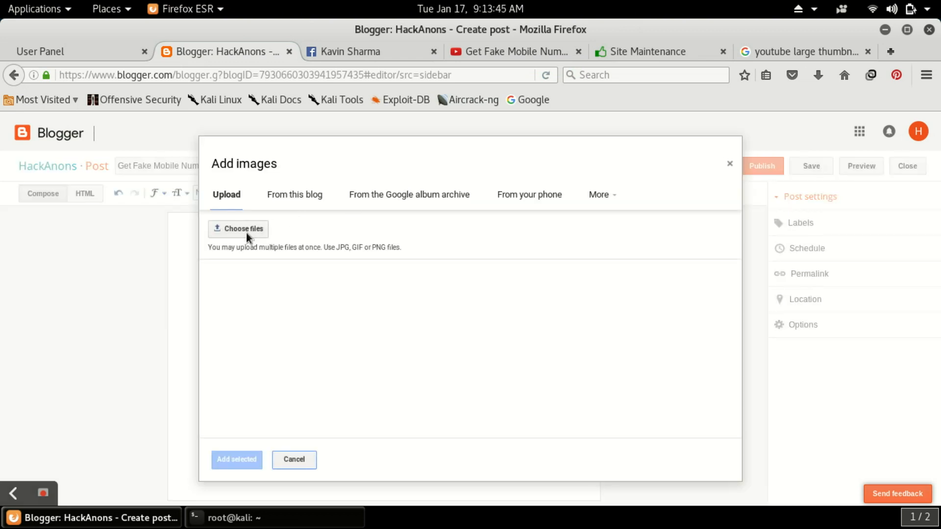
Upload maxresdefault.jpg and insert it into the post body.
click(237, 228)
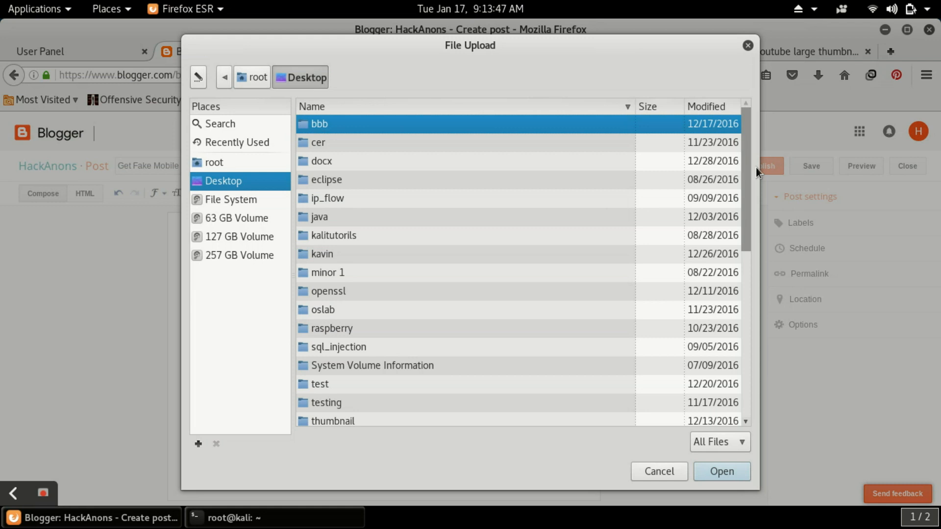
scroll(down, 3)
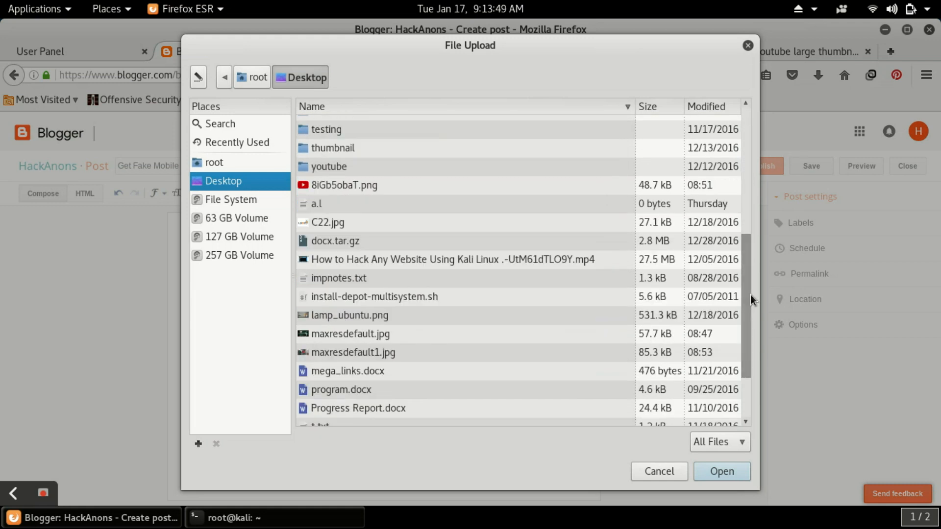
click(350, 334)
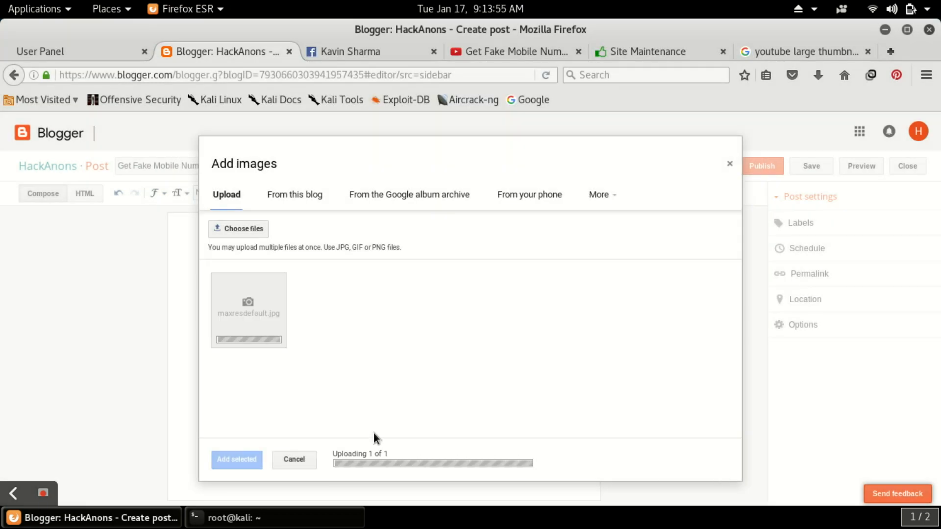
click(236, 459)
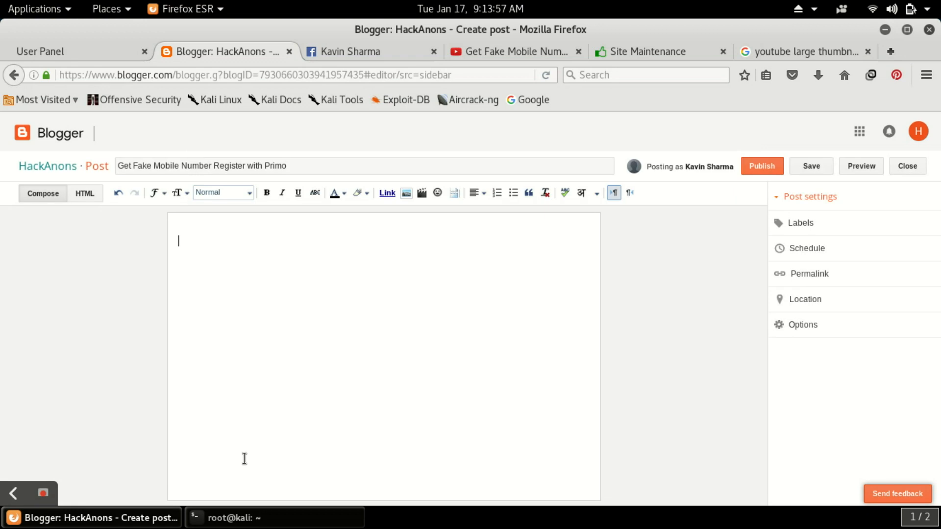
Enlarge the inserted thumbnail to X-Large and move the insertion point below it.
click(406, 193)
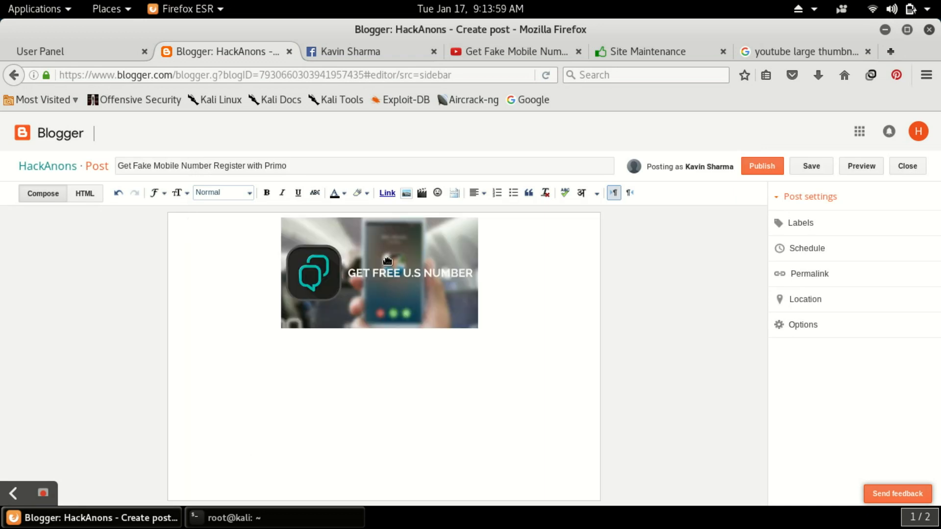
click(379, 272)
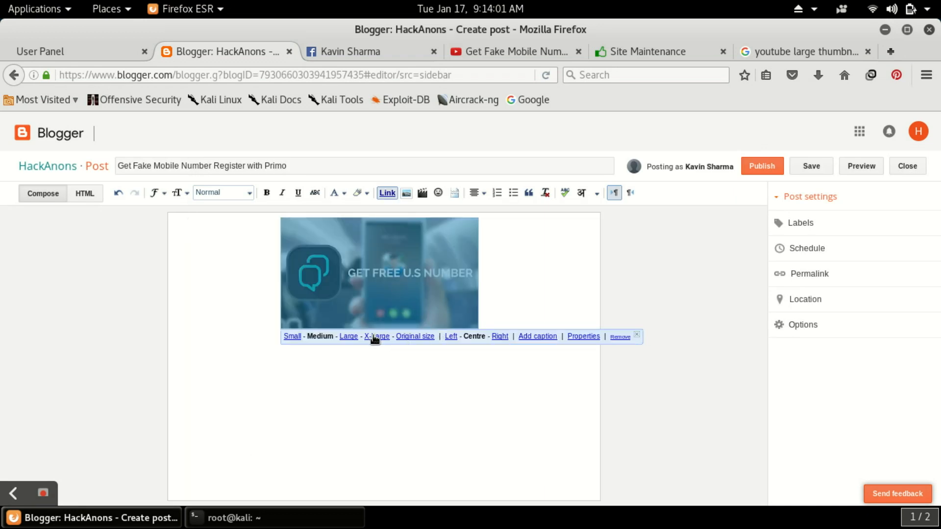
click(376, 336)
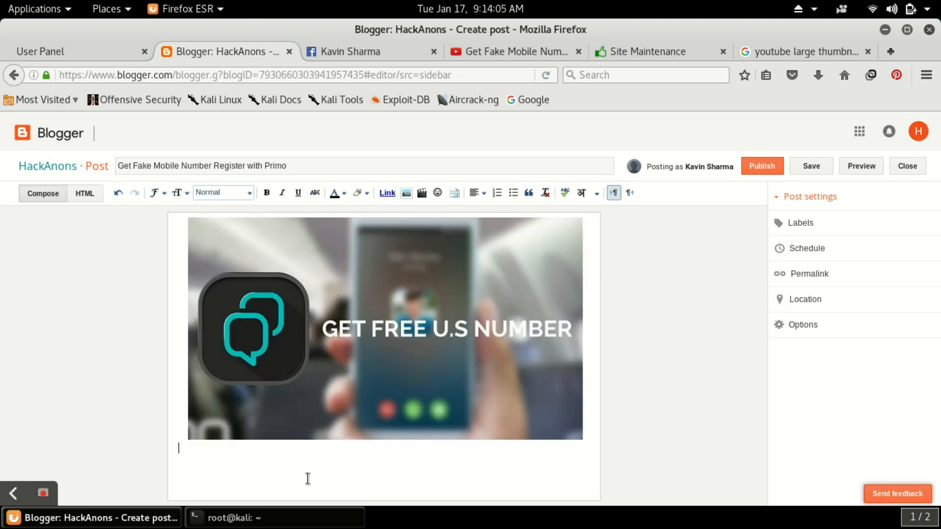
click(810, 166)
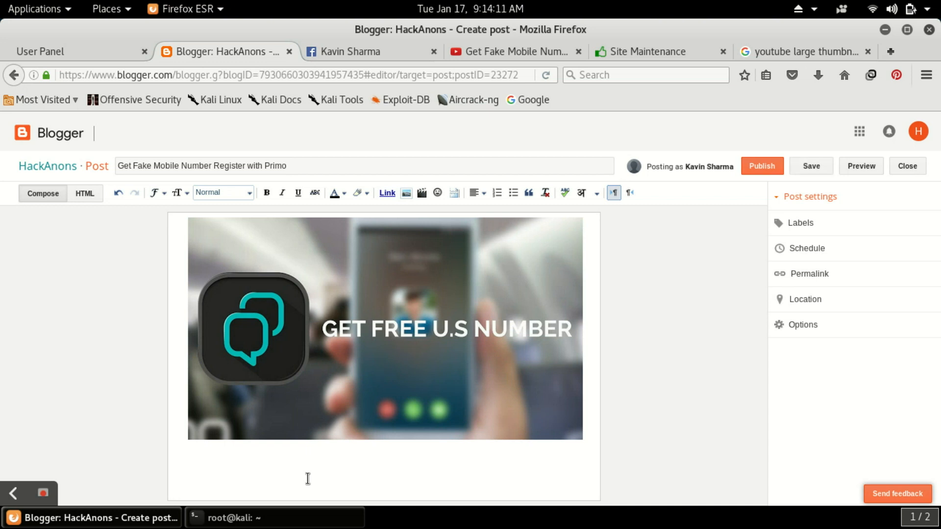
click(178, 448)
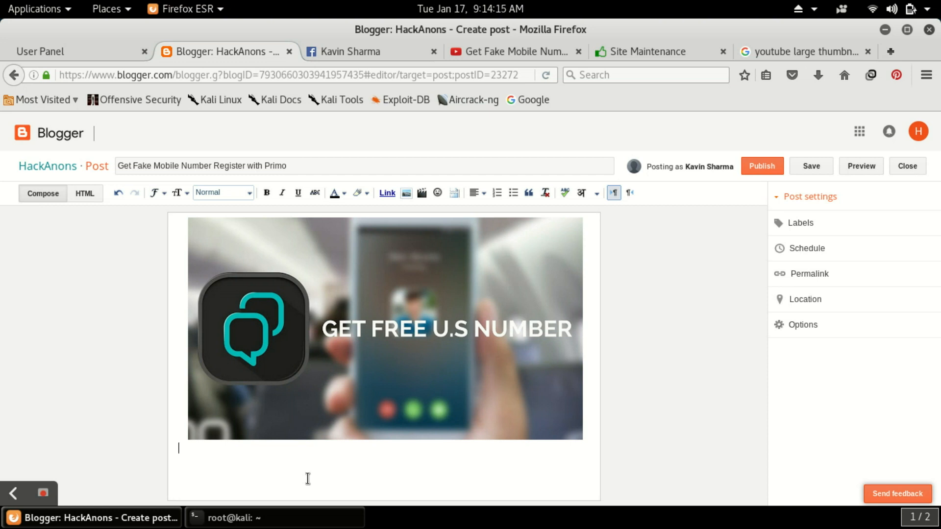
mouse_move(417, 250)
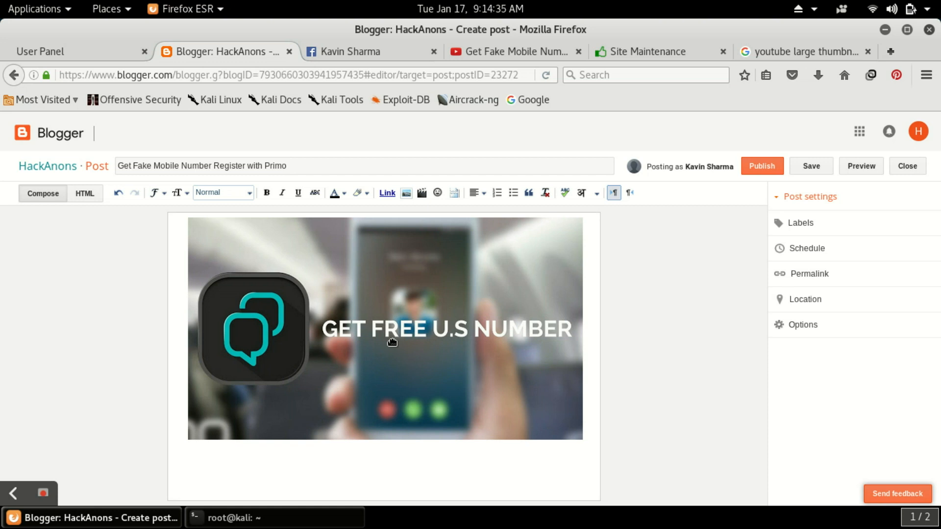
Remove the plain thumbnail and browse for a replacement image.
click(384, 328)
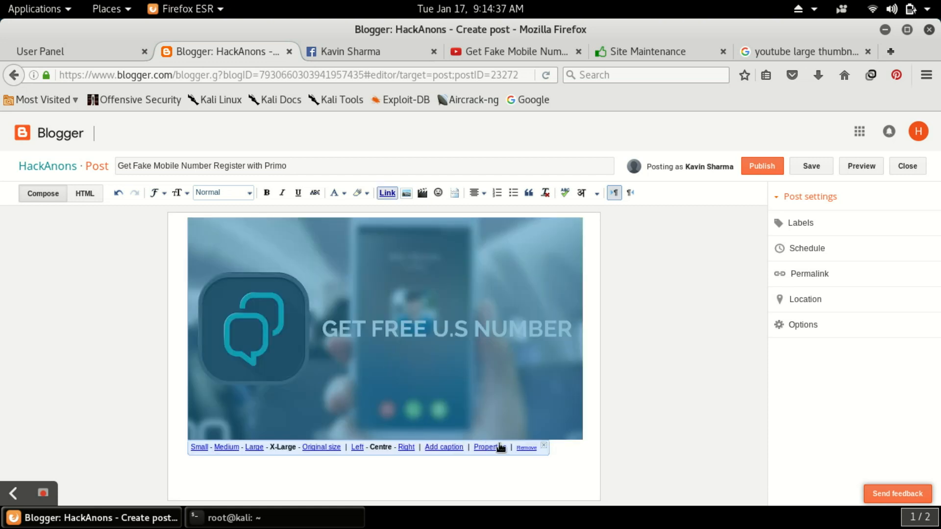
click(526, 447)
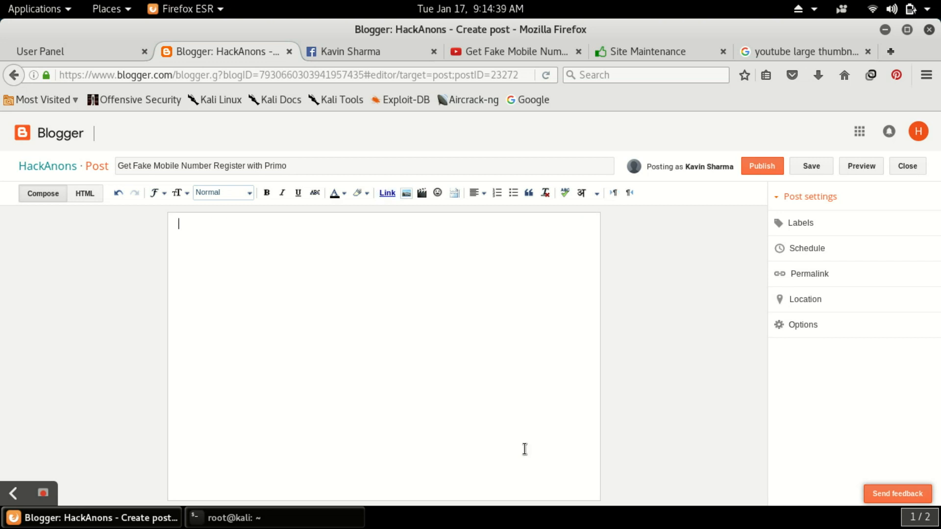
click(406, 193)
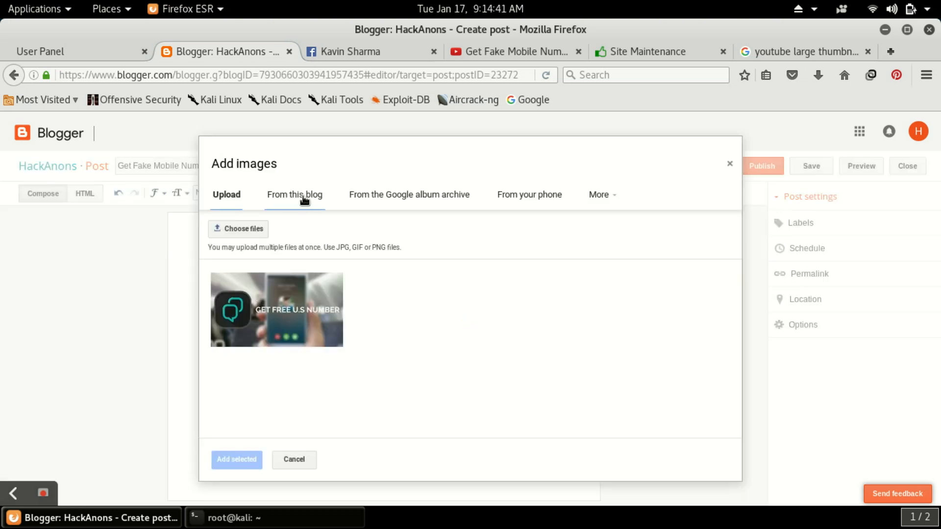
click(238, 229)
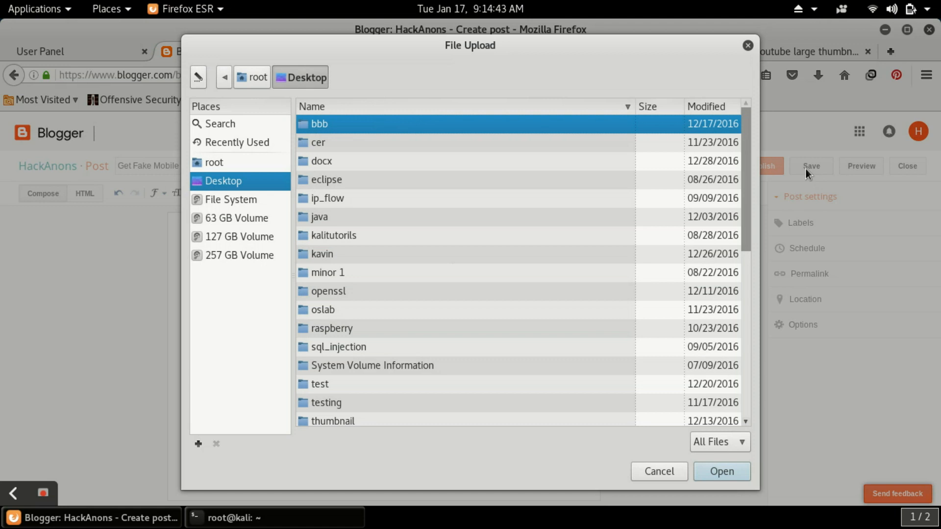
scroll(down, 3)
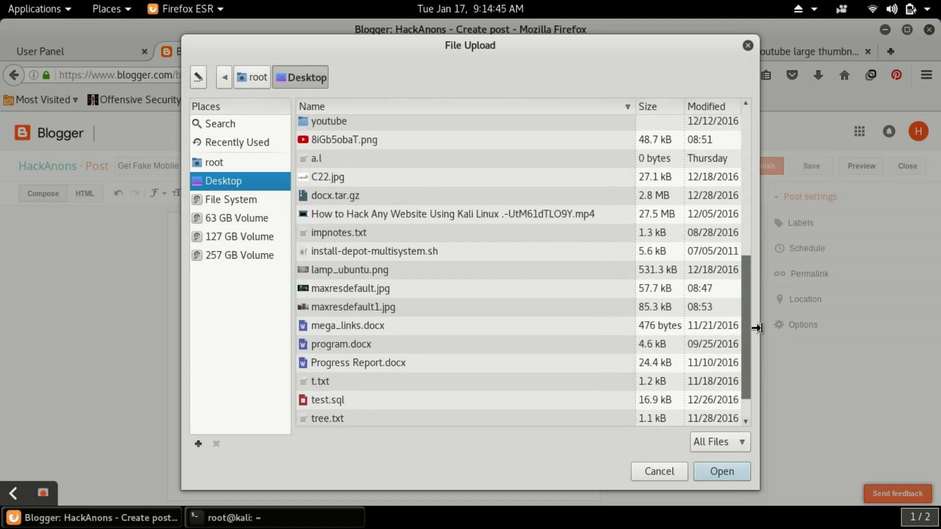
Insert the play-button thumbnail maxresdefault1.jpg at extra-large size.
click(354, 307)
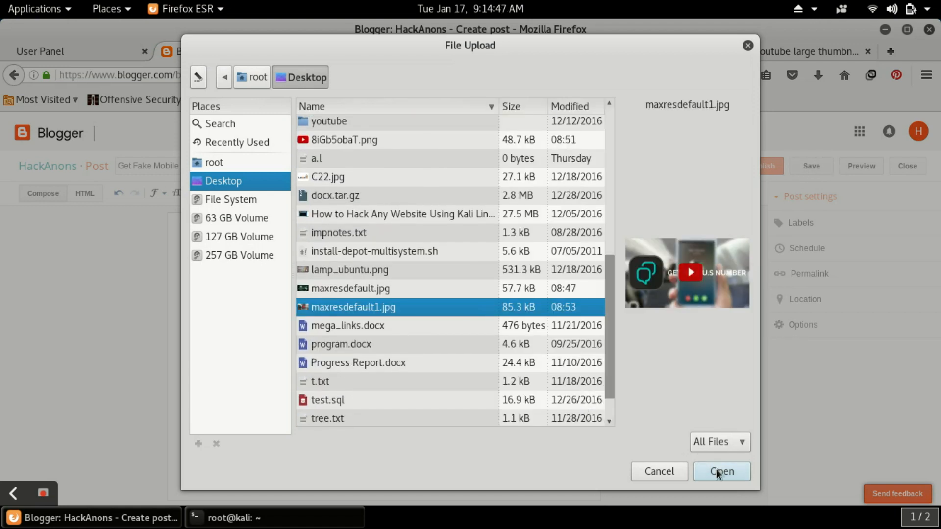
click(720, 471)
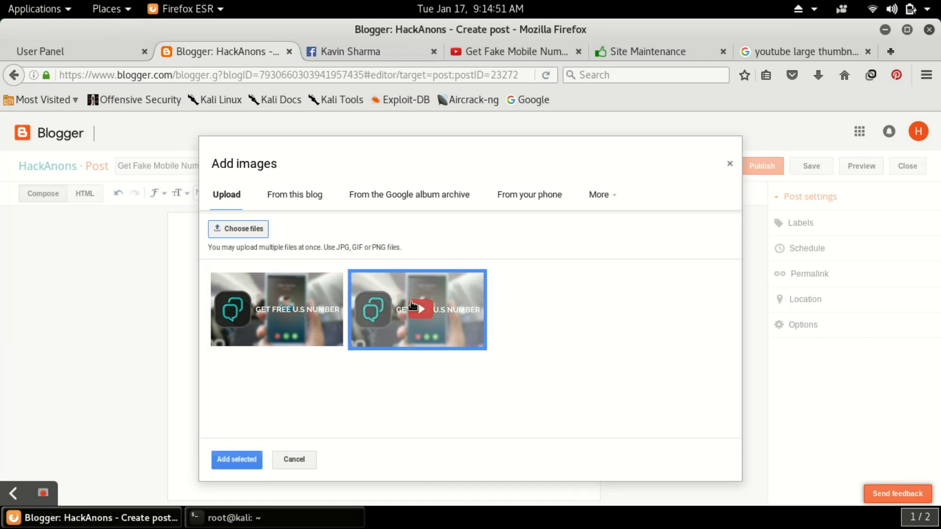
click(236, 458)
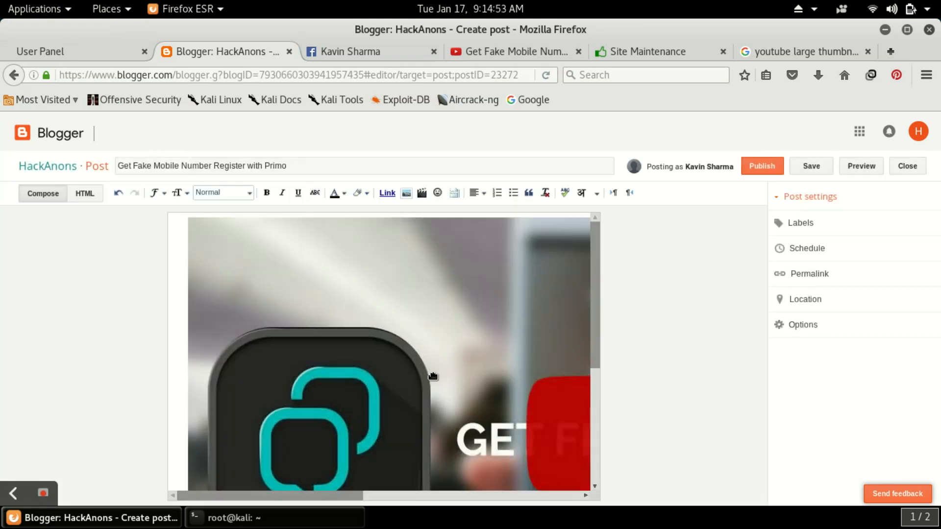
click(390, 359)
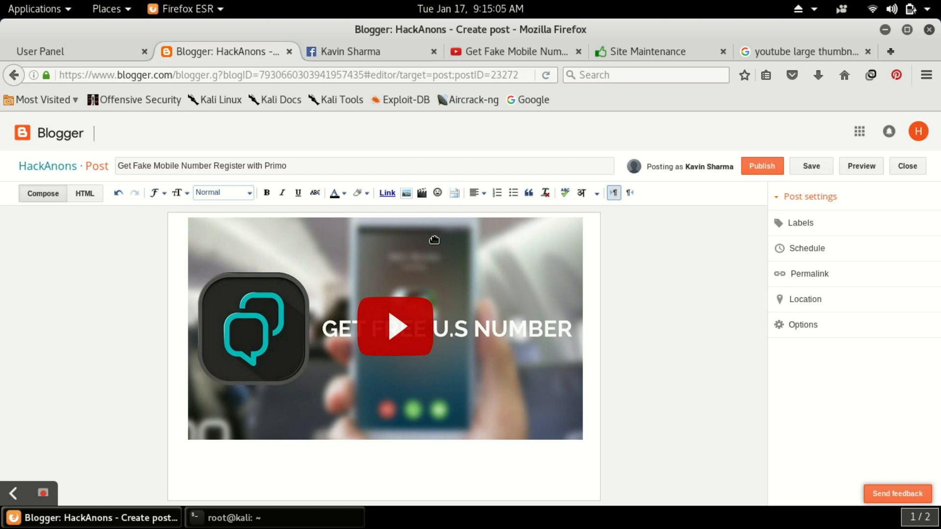
click(384, 328)
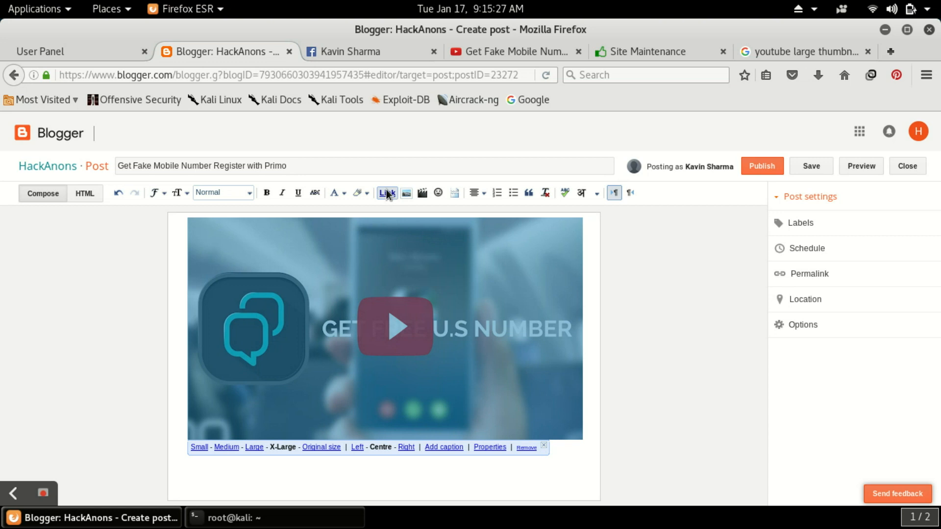
click(387, 193)
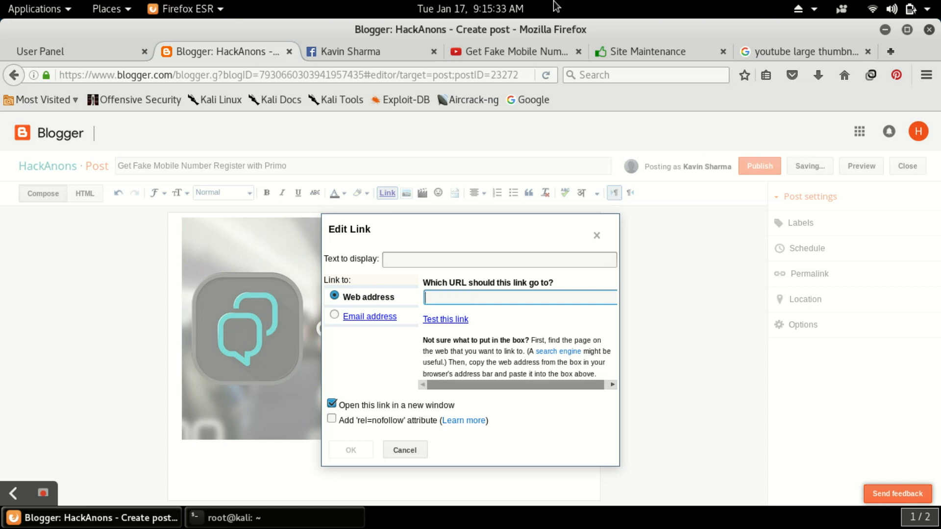
click(512, 51)
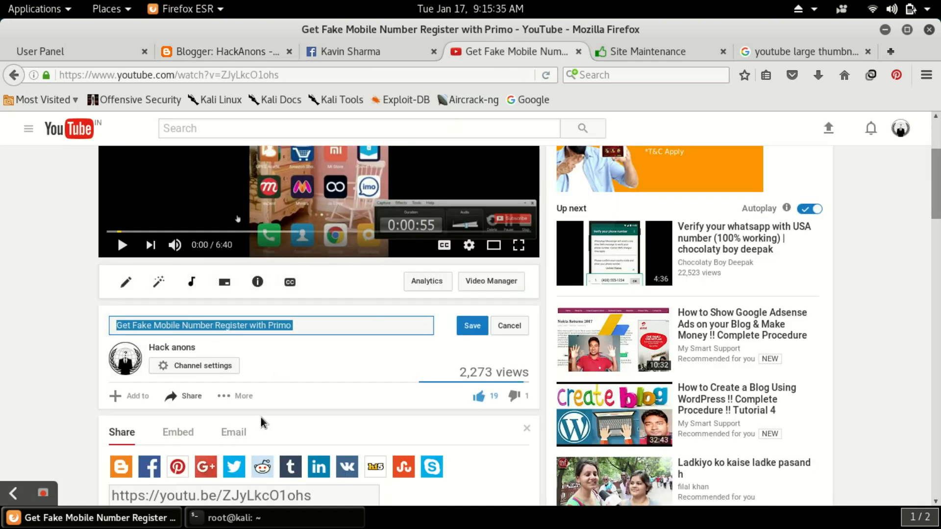
click(210, 496)
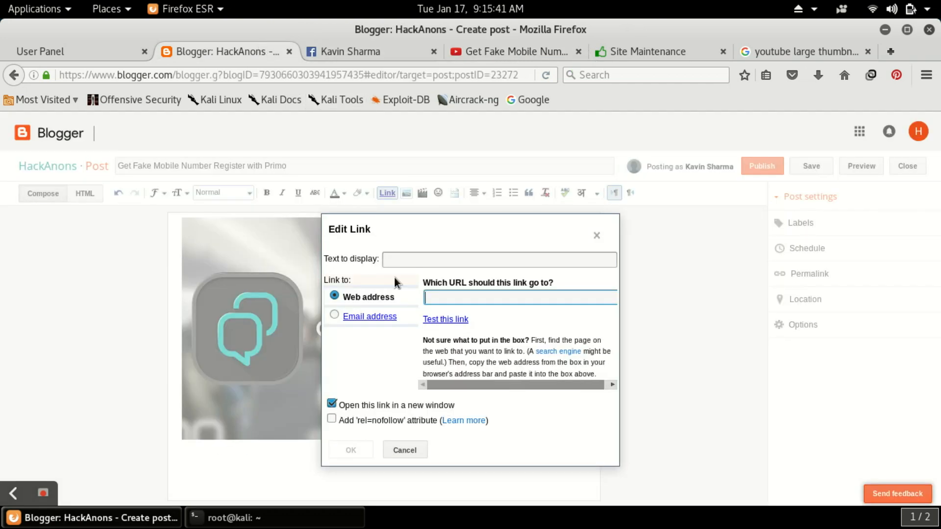
text(https://youtu.be/ZJyLkcO1ohs)
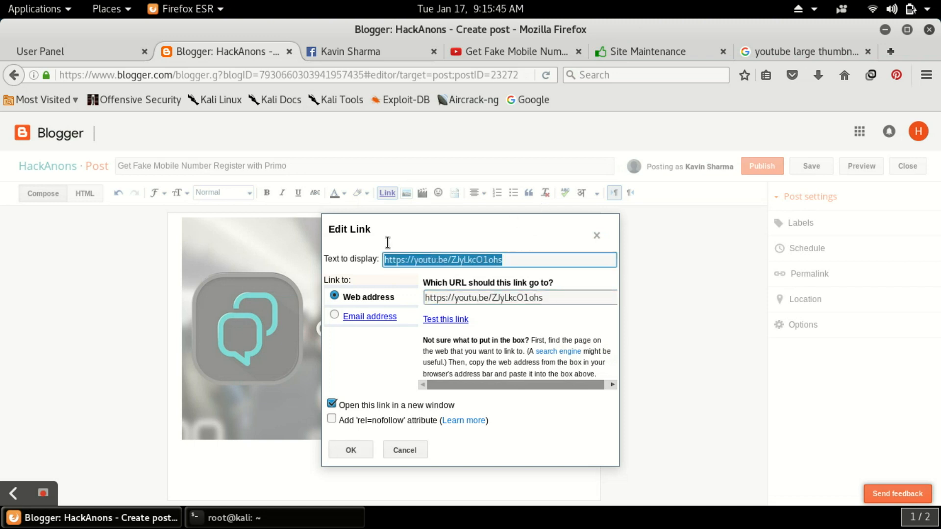
Set the link's display text to 'Click to See Video Tutotrial' and confirm it.
key(Delete)
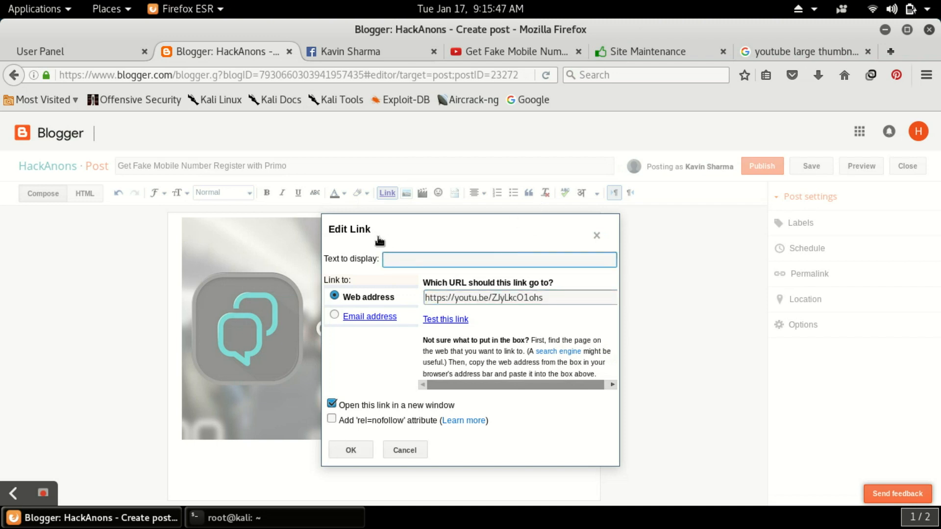
text(Click to)
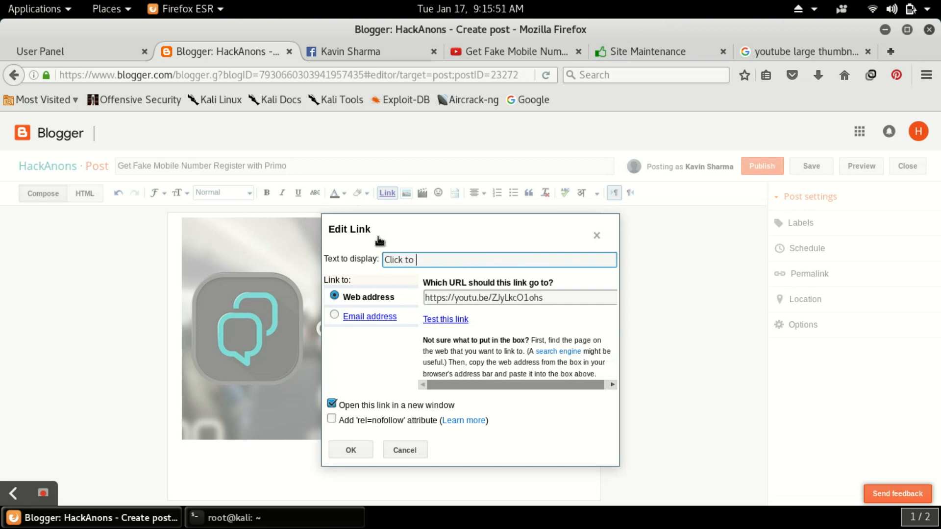
text(See Vi)
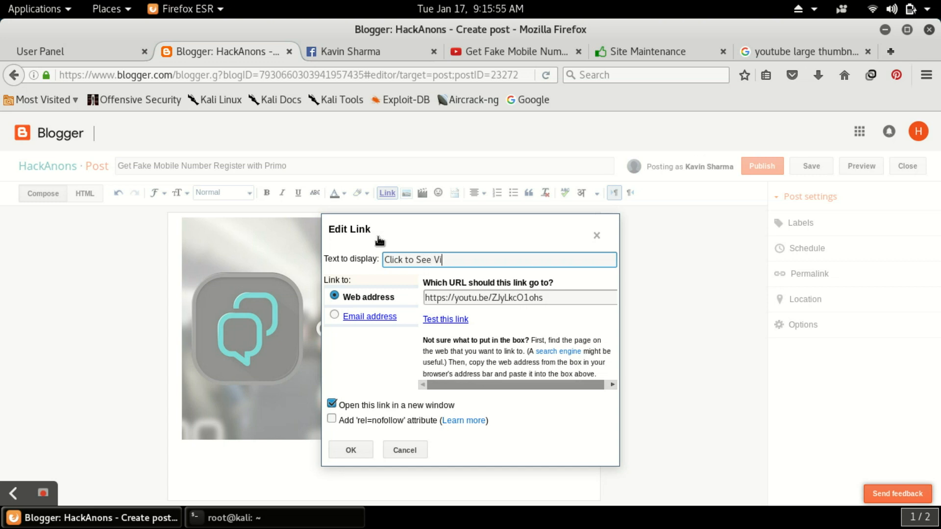
text(edo)
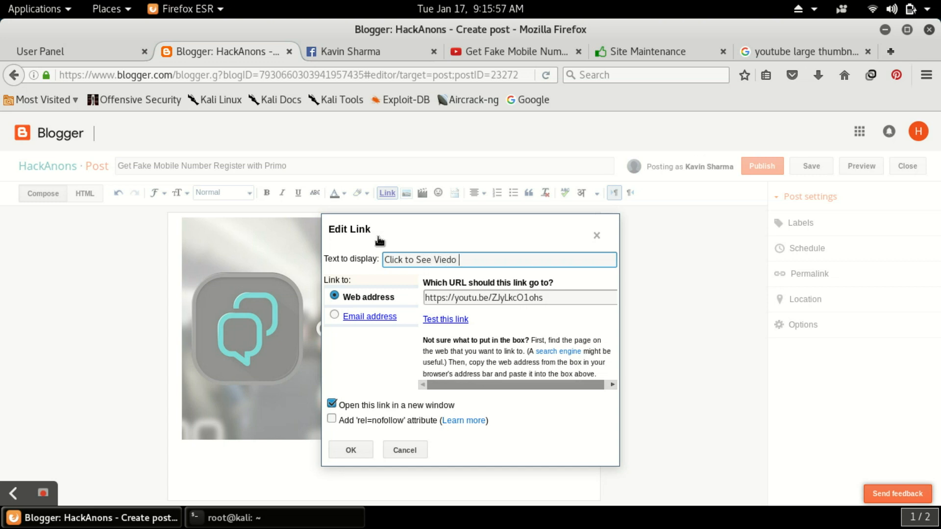
text(Video)
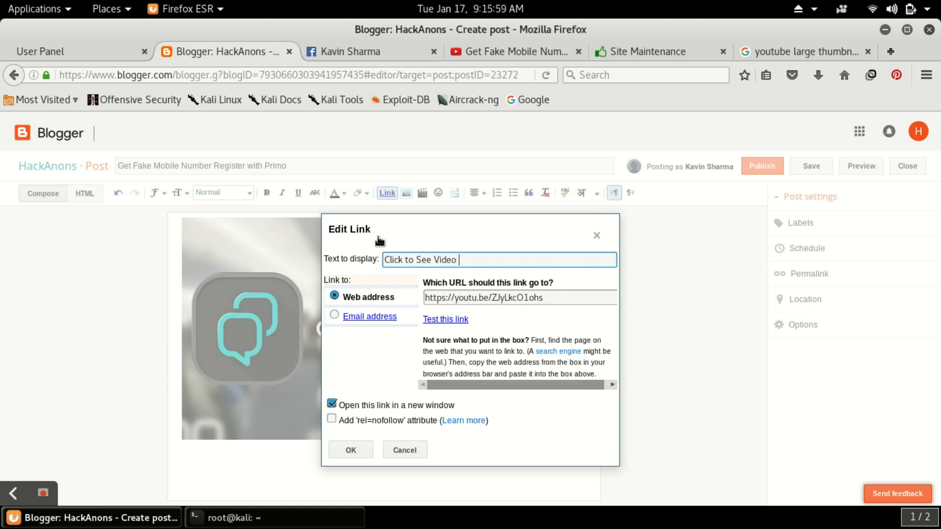
text(Tut)
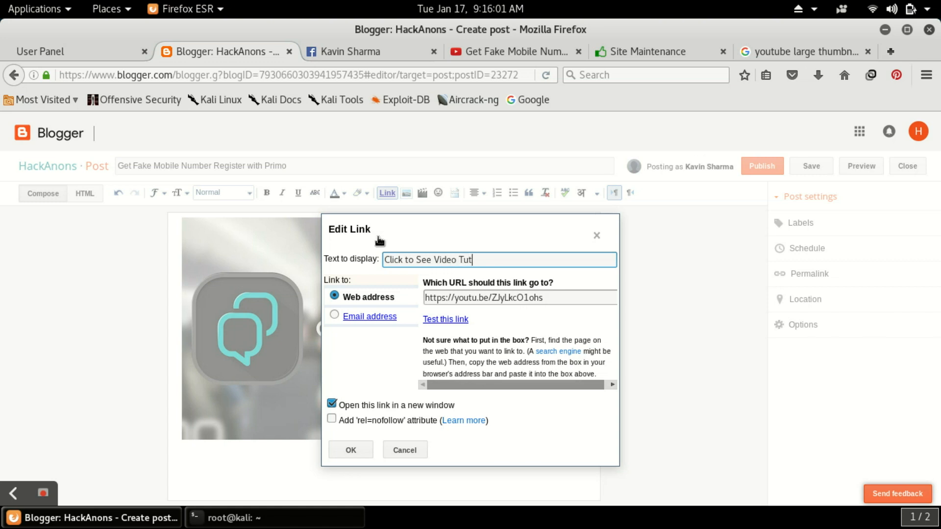
text(otrial)
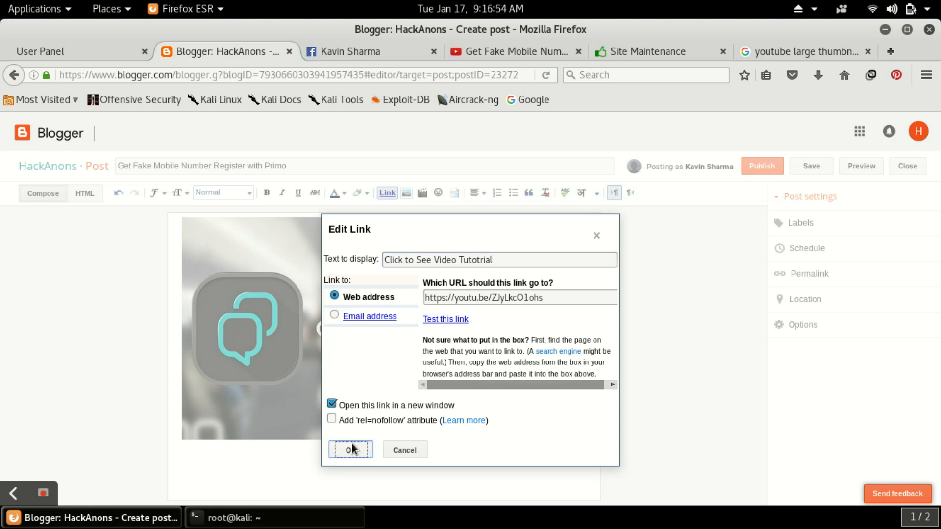
click(351, 450)
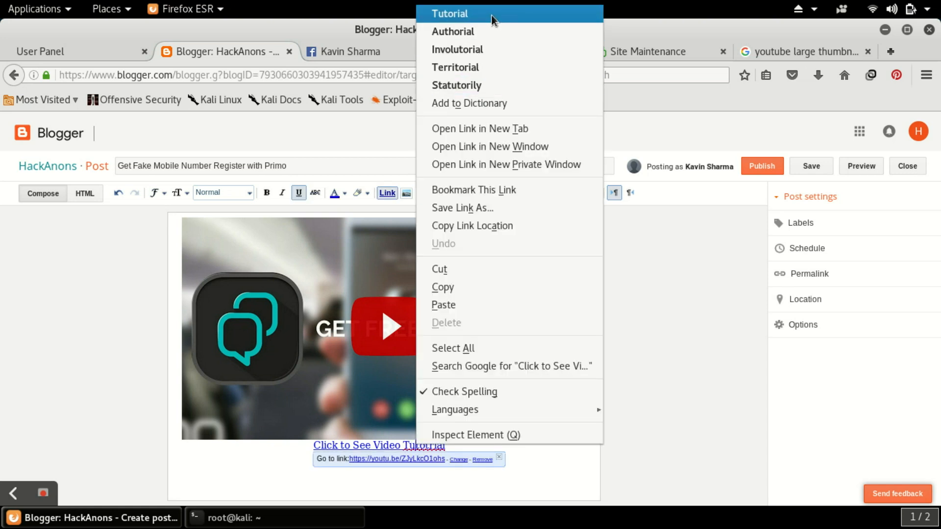
Fix the caption's spelling to 'Tutorial' and return to the YouTube video page.
click(199, 480)
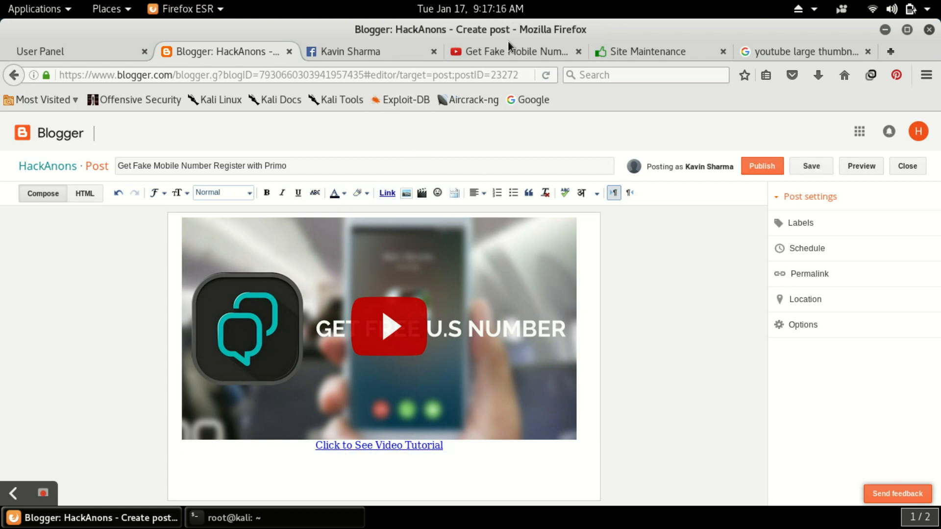
click(512, 51)
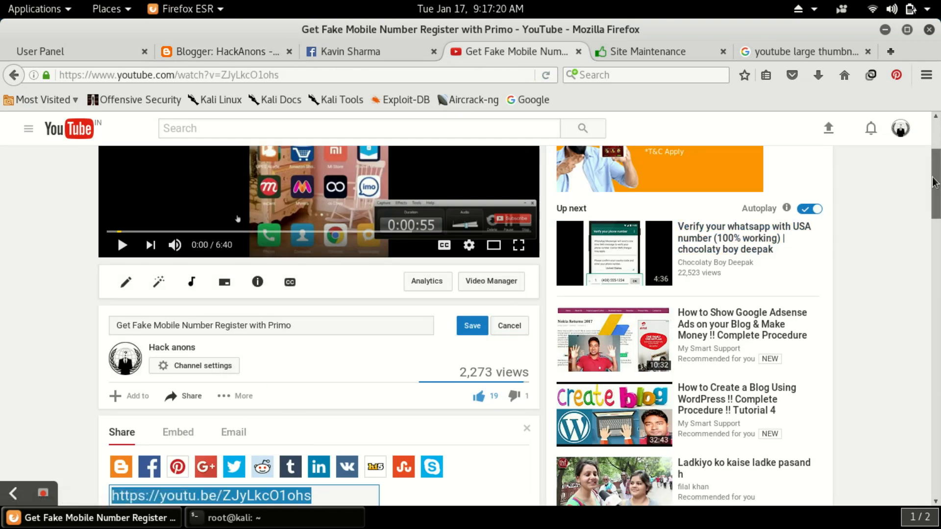
Copy the expanded YouTube description into the post body and publish the post.
scroll(down, 3)
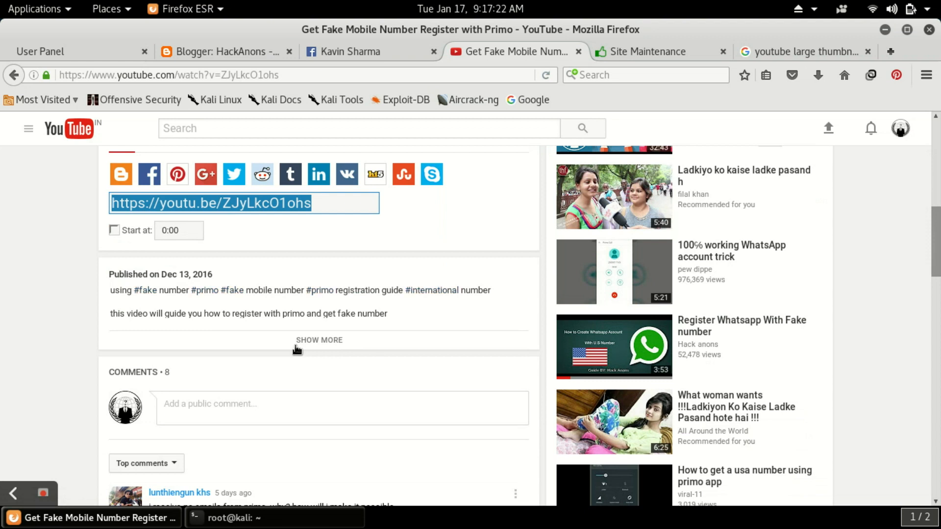
click(318, 340)
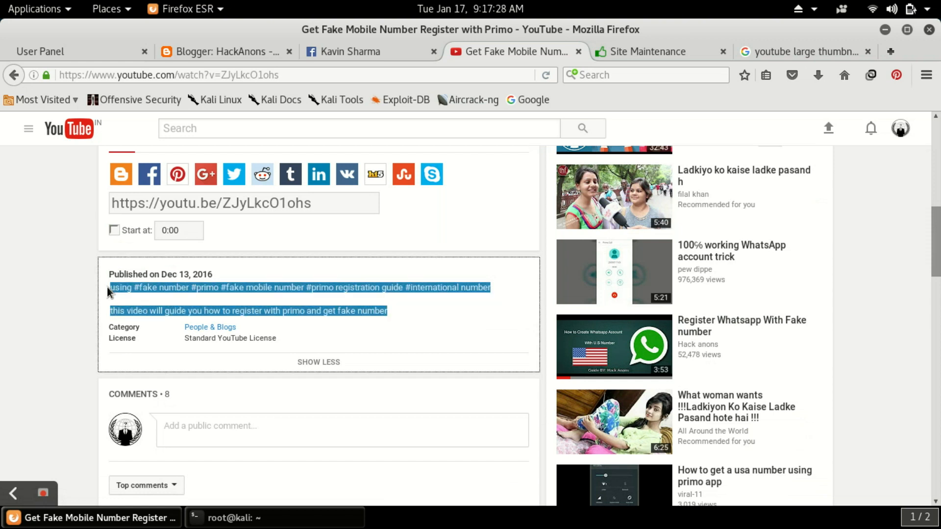
click(222, 51)
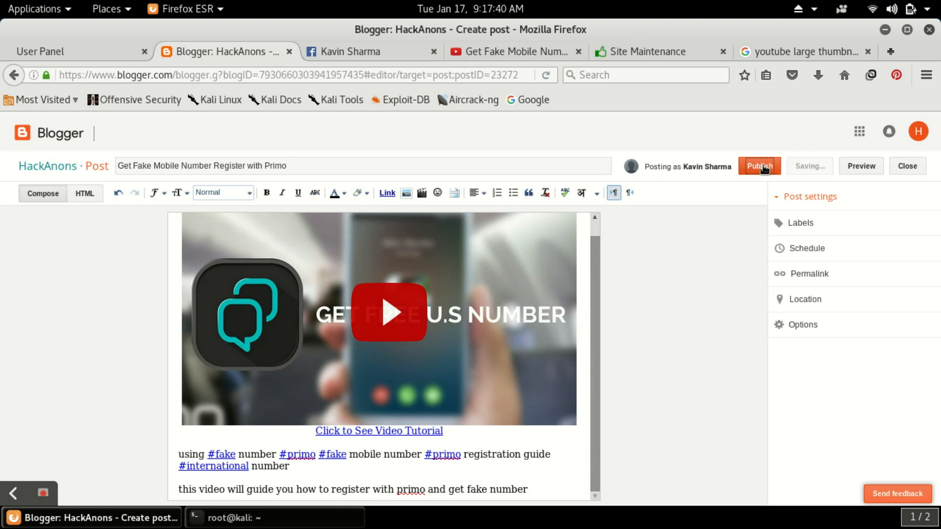
click(758, 166)
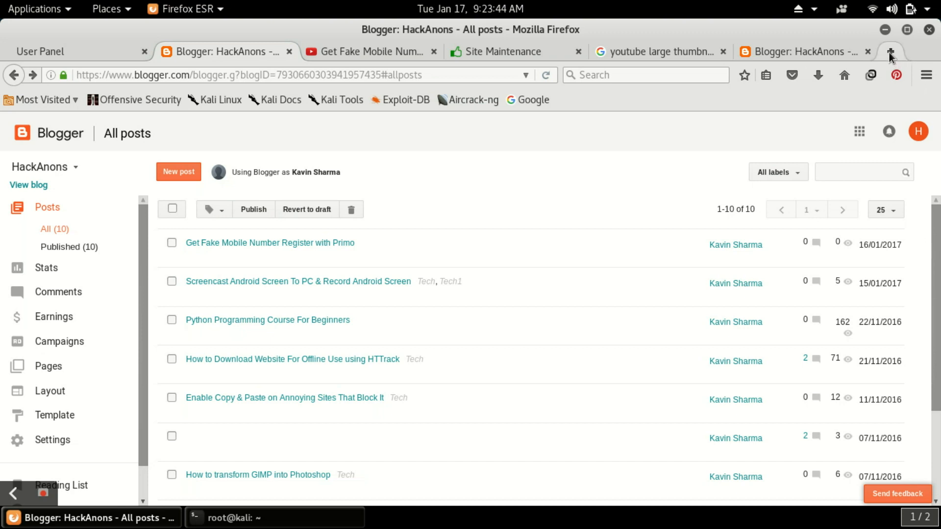
Visit hackanons.blogspot.in and open the newly published Fake Mobile Number post.
click(917, 51)
text(https://hackanons.blogspot.in)
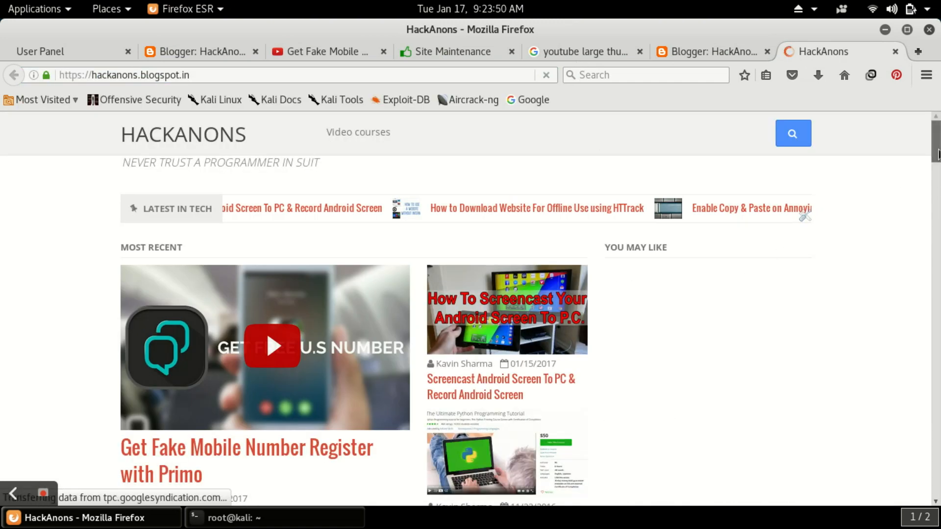
scroll(down, 3)
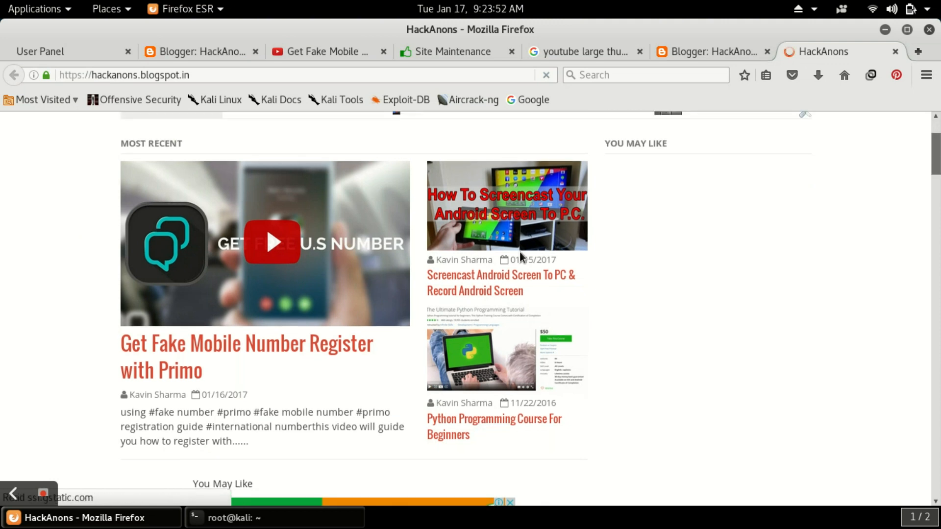
click(245, 342)
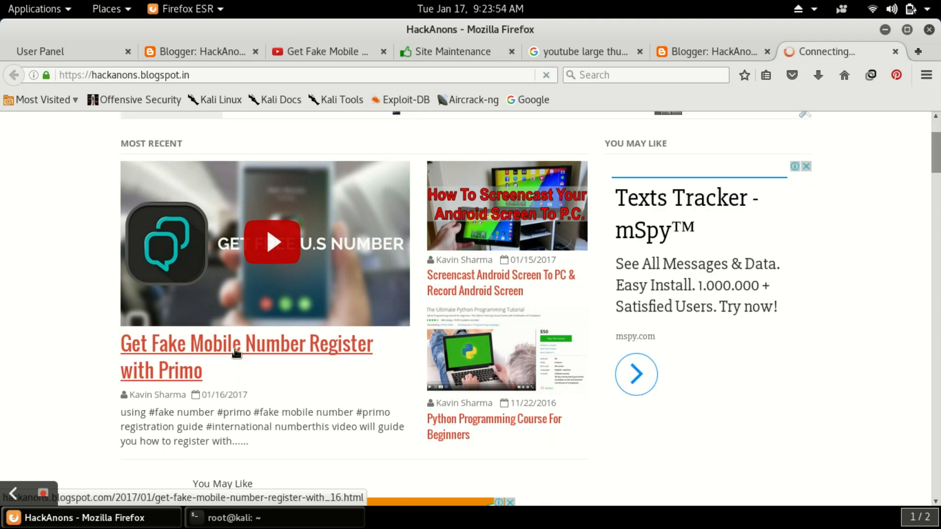
click(245, 343)
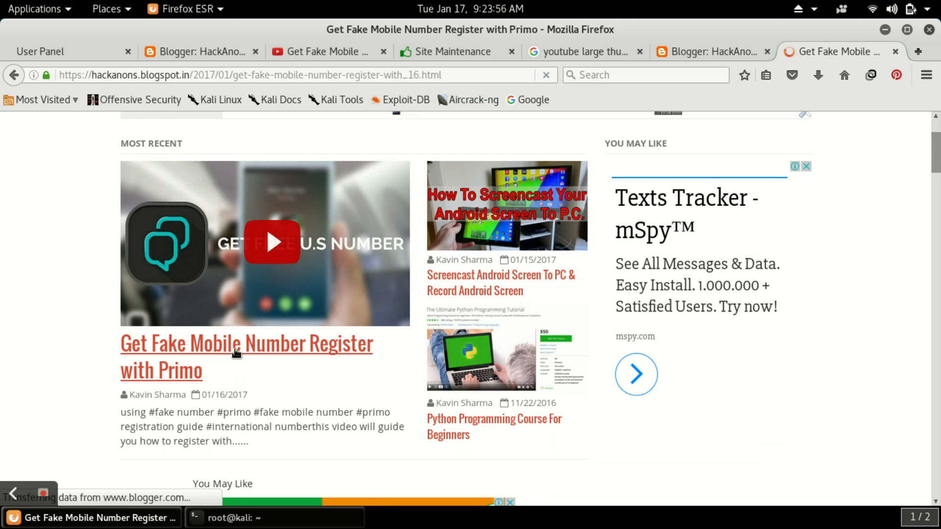
click(246, 356)
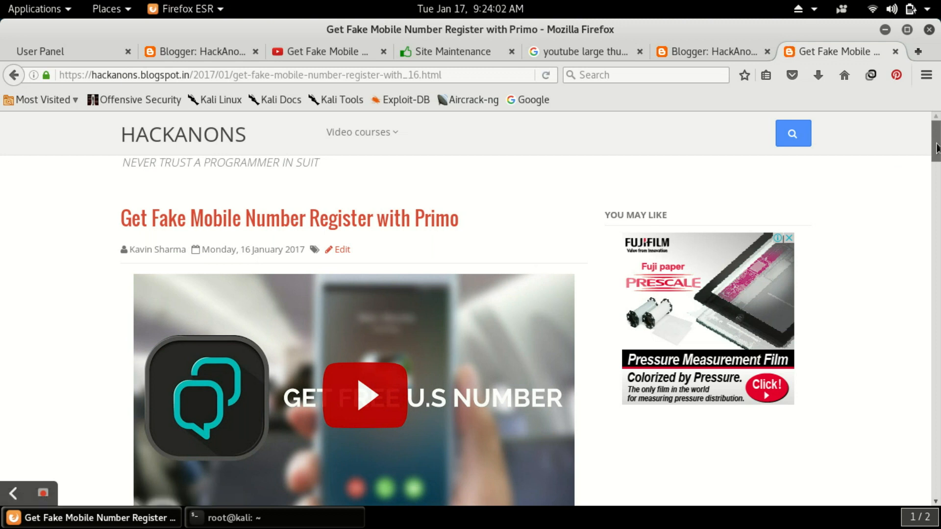
scroll(down, 3)
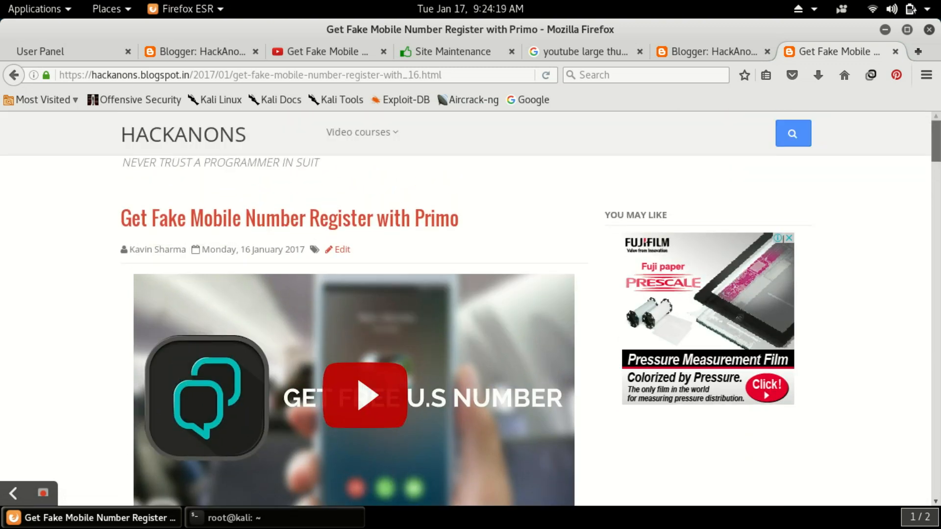
Check that the play-button thumbnail opens the linked YouTube video.
scroll(down, 3)
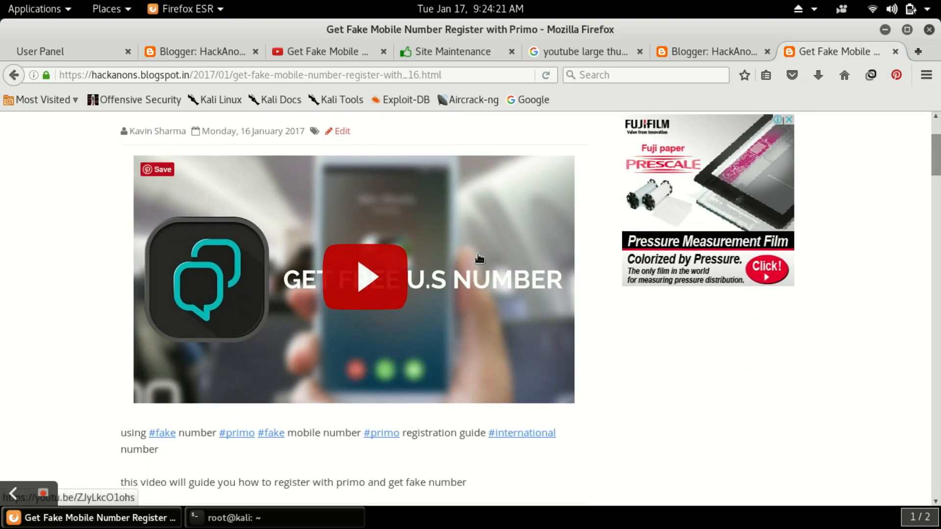
click(364, 277)
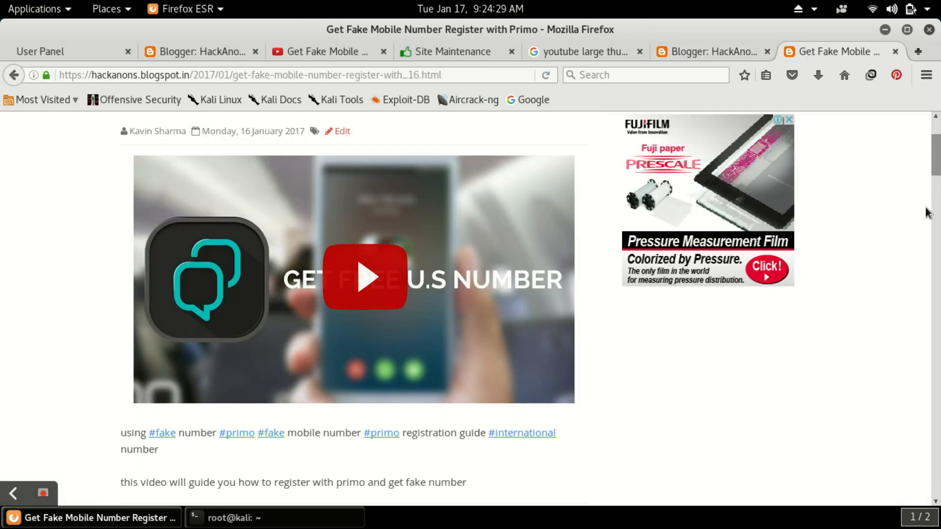
scroll(down, 3)
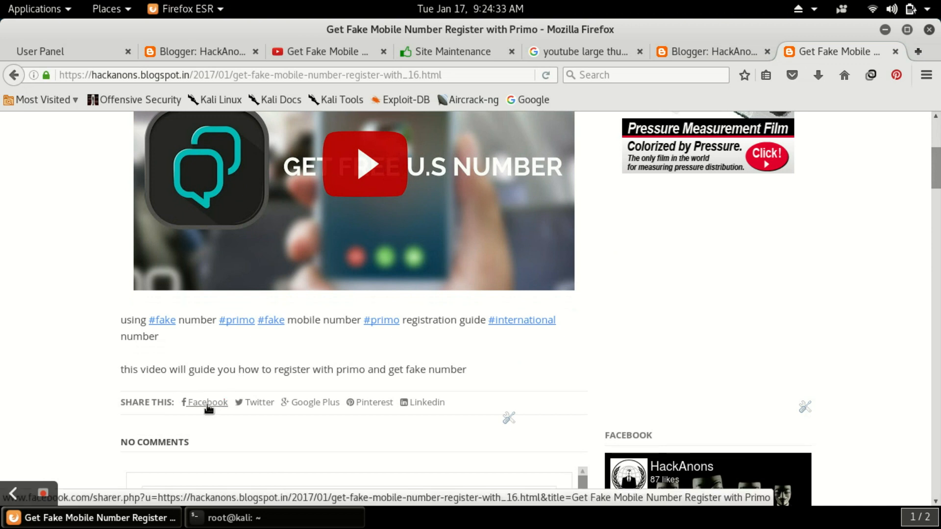
Share the post to Facebook with the caption 'Get Fake USA number For Free'.
click(208, 402)
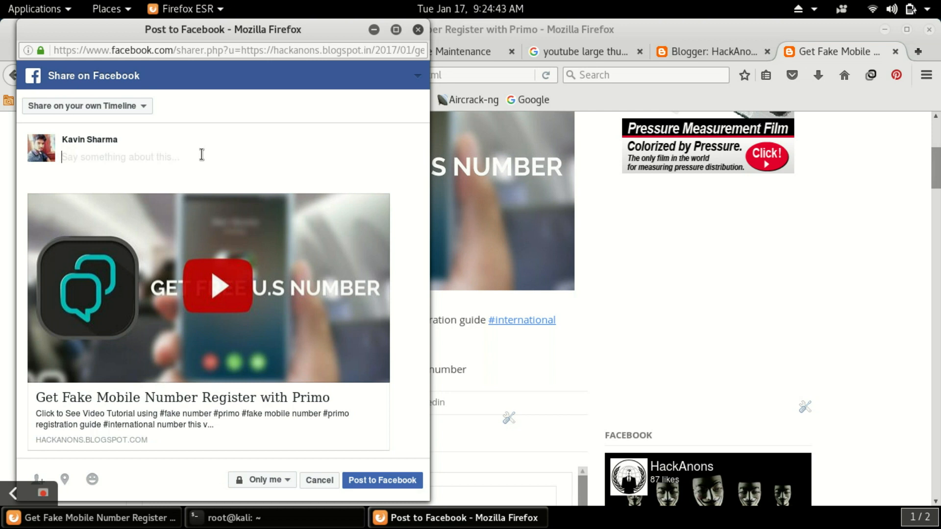
text(Get)
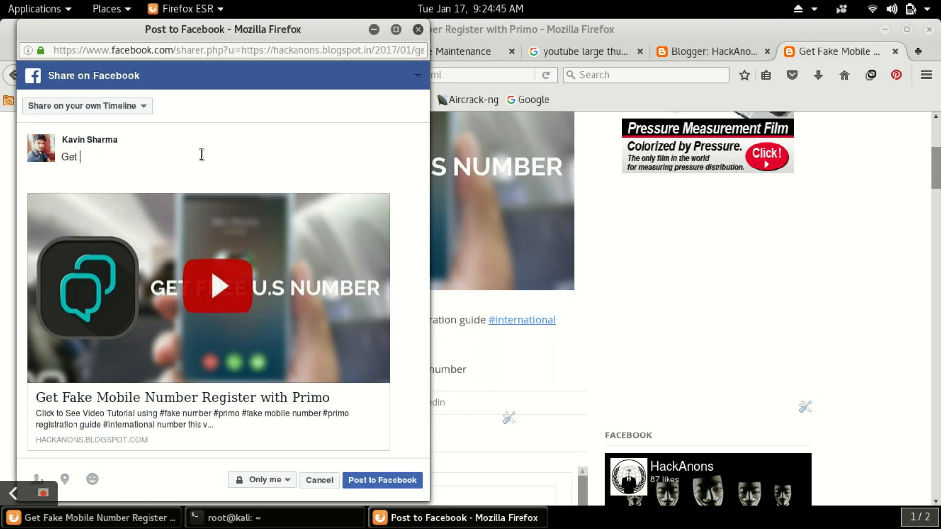
text(Fa)
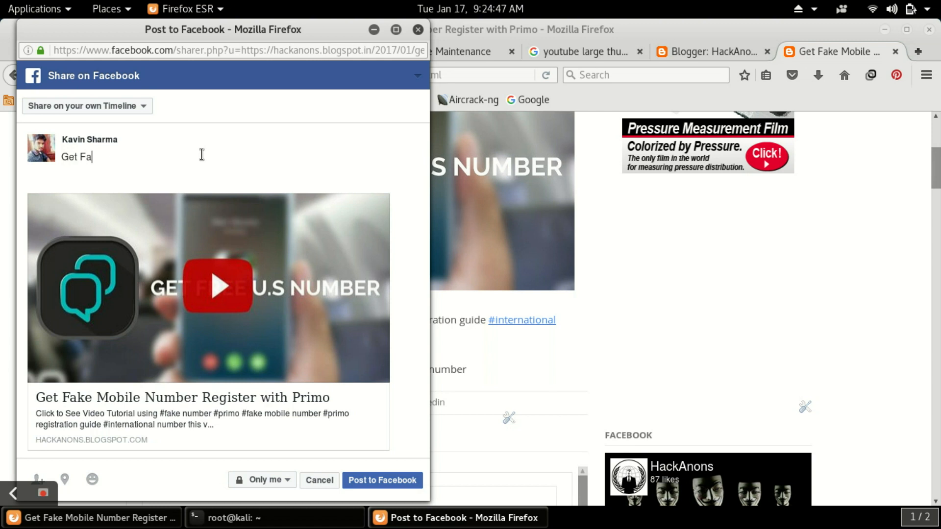
text(ke U)
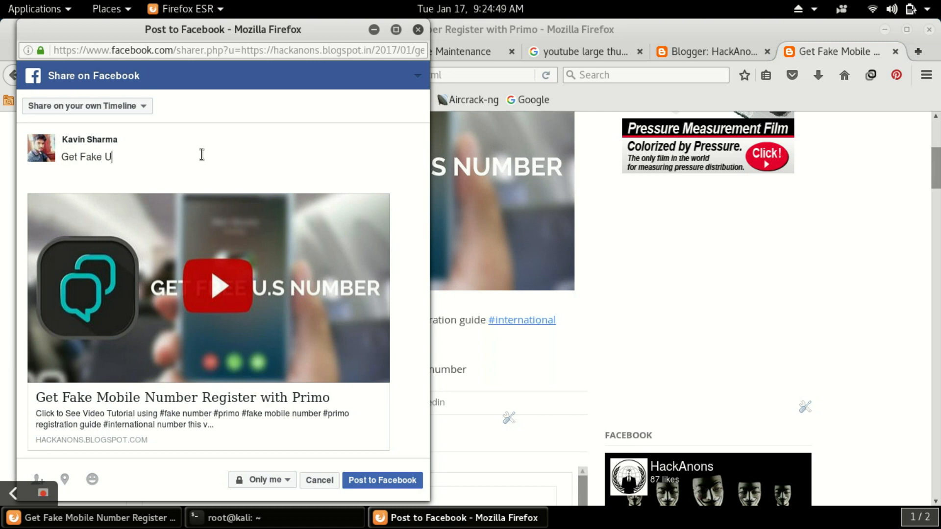
text(SA)
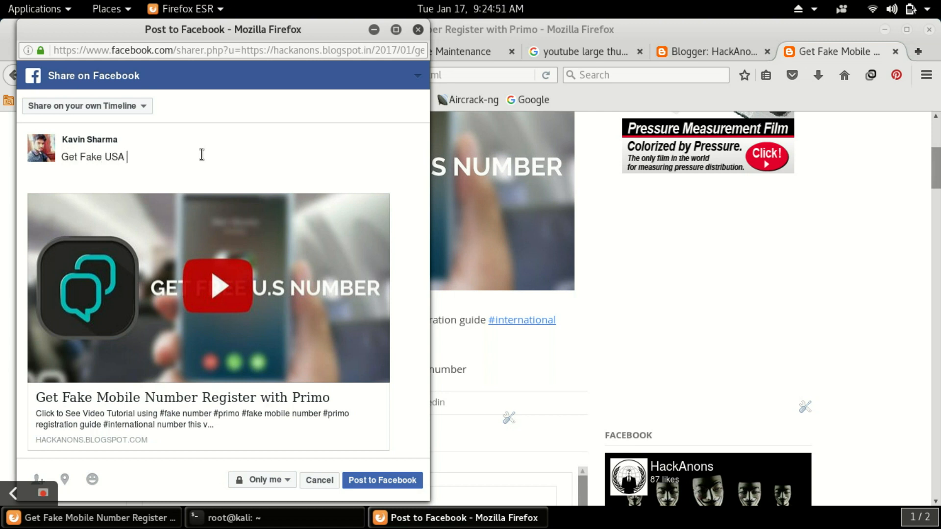
text(number)
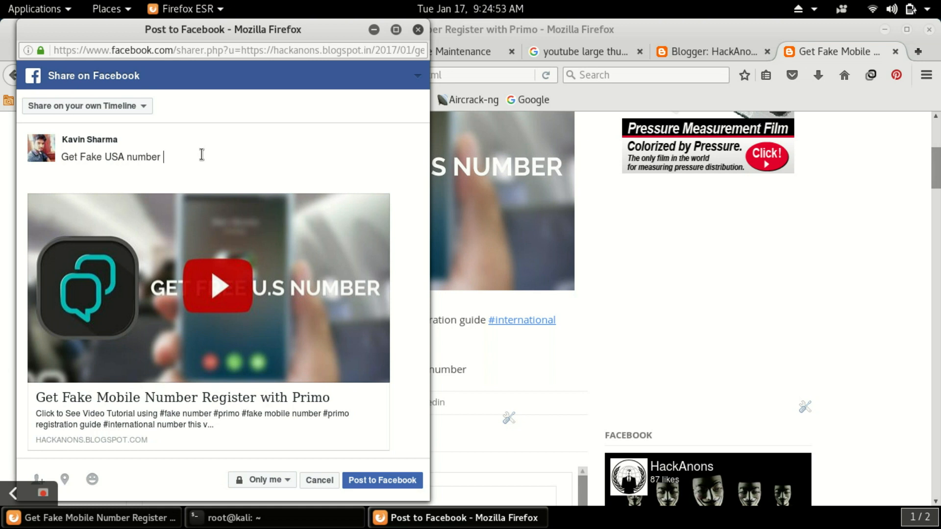
text(For F)
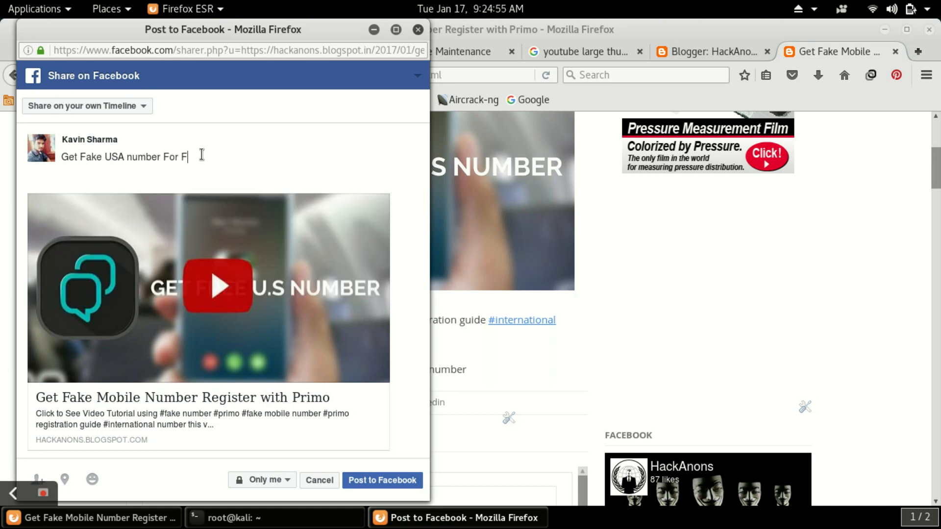
text(ree)
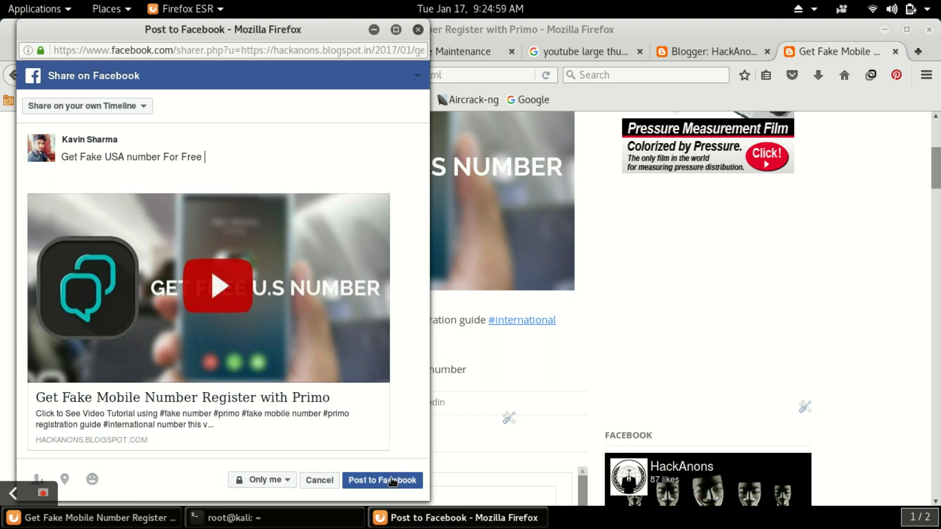
click(382, 480)
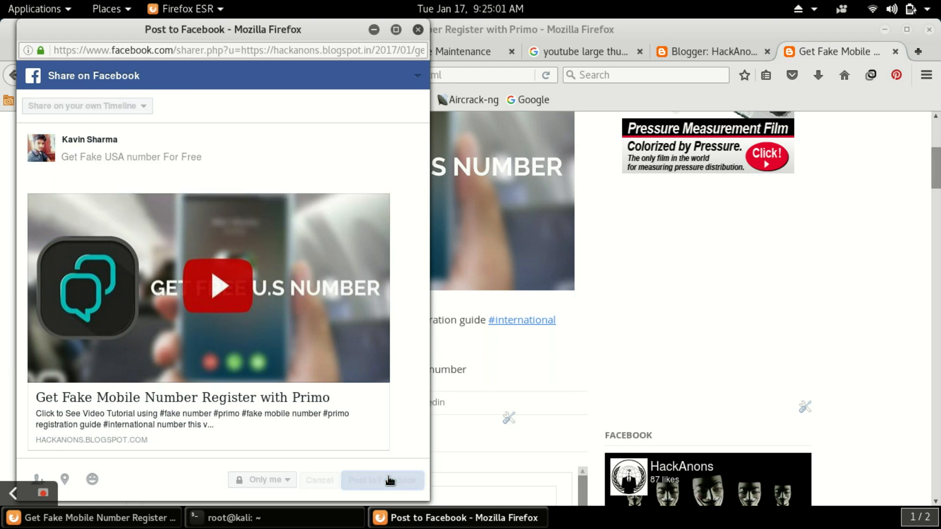
click(382, 480)
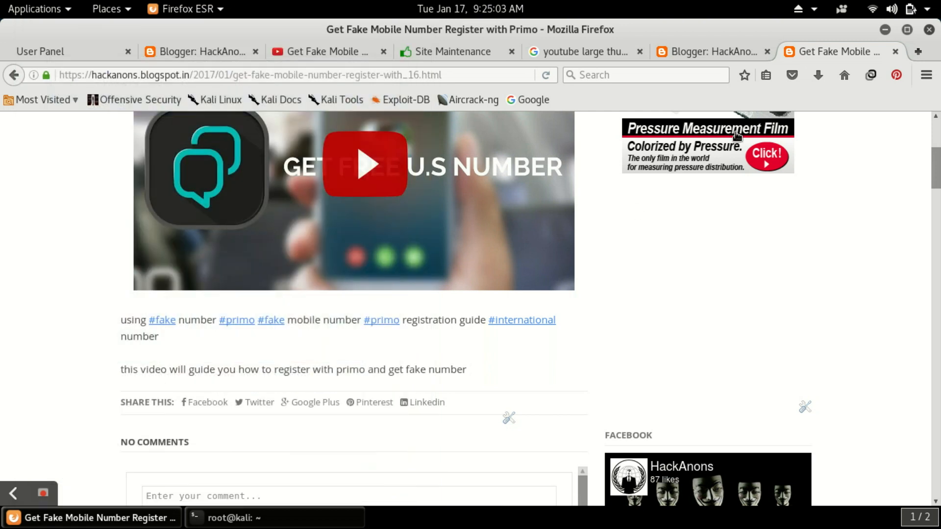
Open Facebook's News Feed showing the shared post with its play-button thumbnail.
click(917, 51)
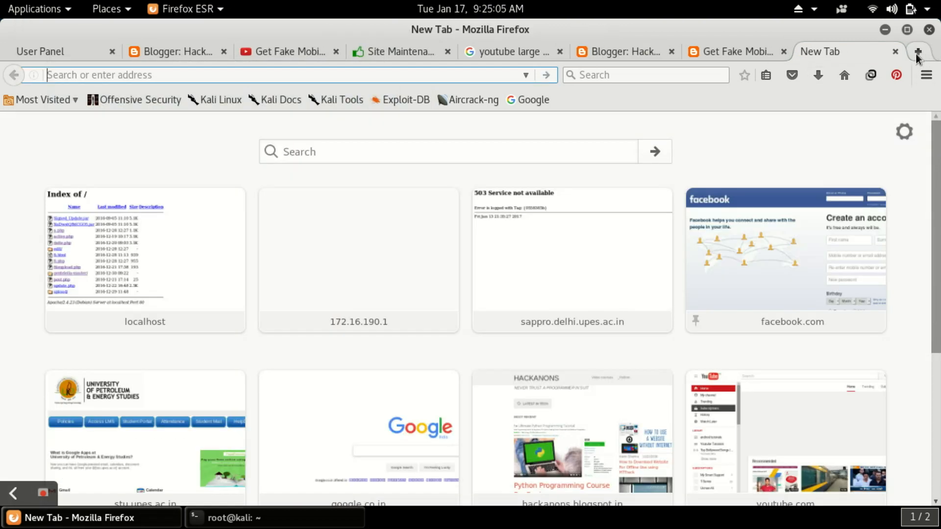
click(784, 258)
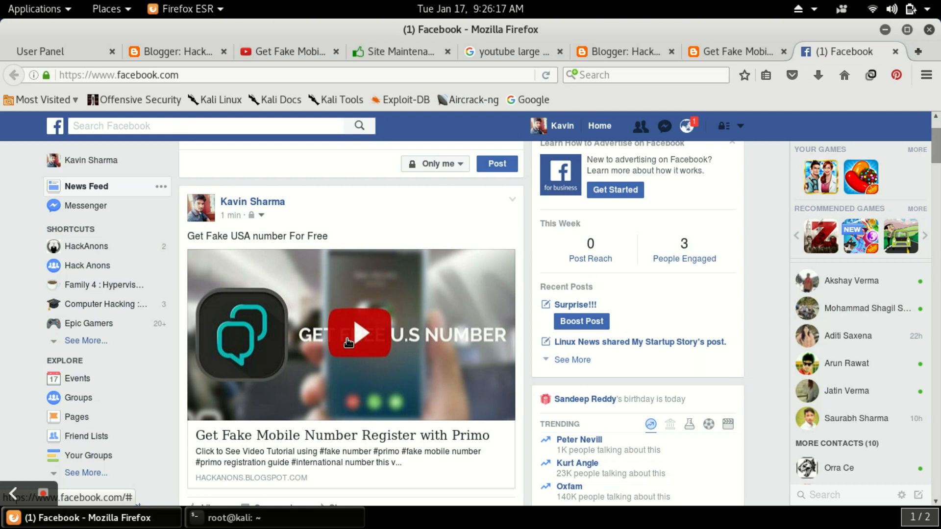
mouse_move(167, 386)
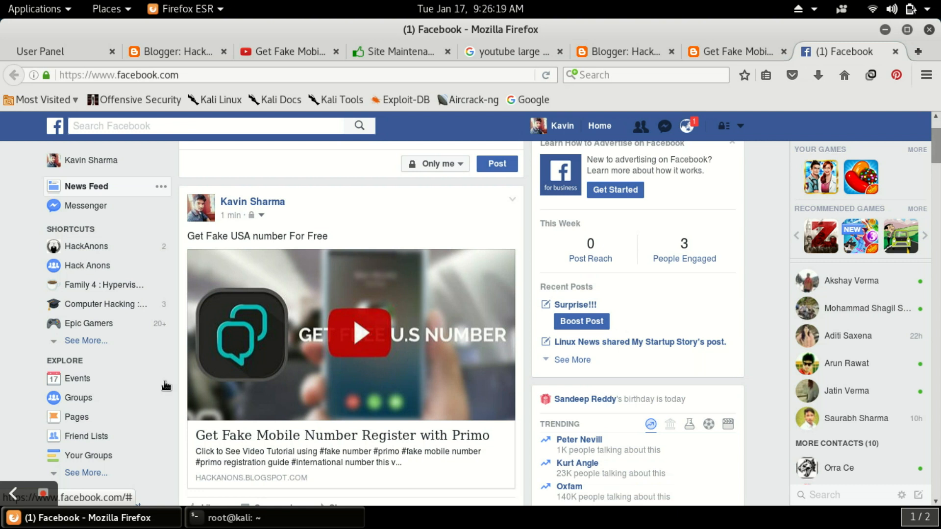